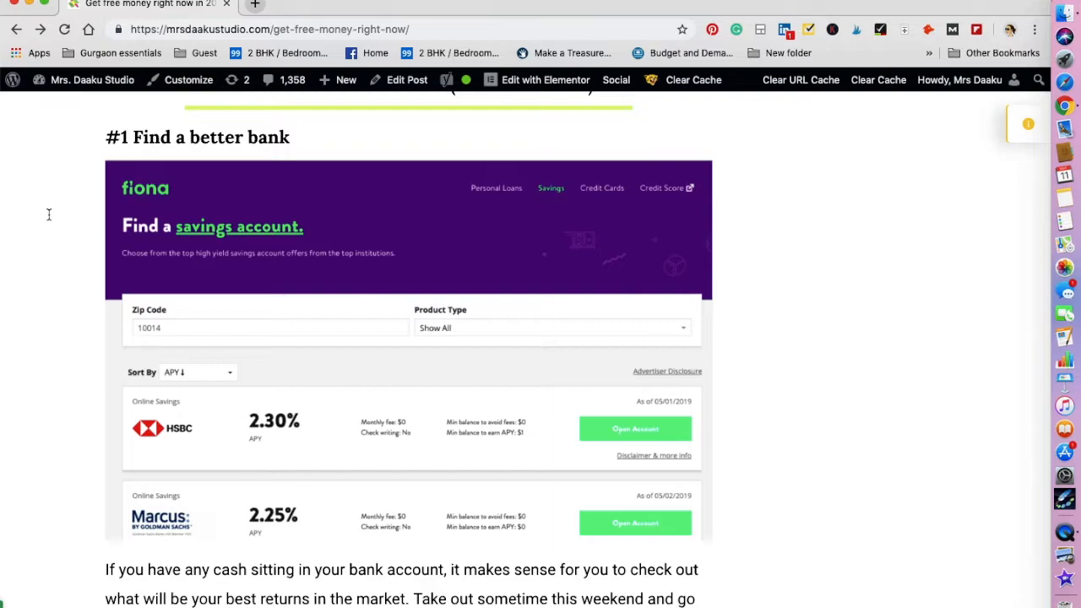
Open the post's Fiona link in a new tab and switch to it
{"action": "scroll", "scroll_direction": "down", "scroll_amount": 3}
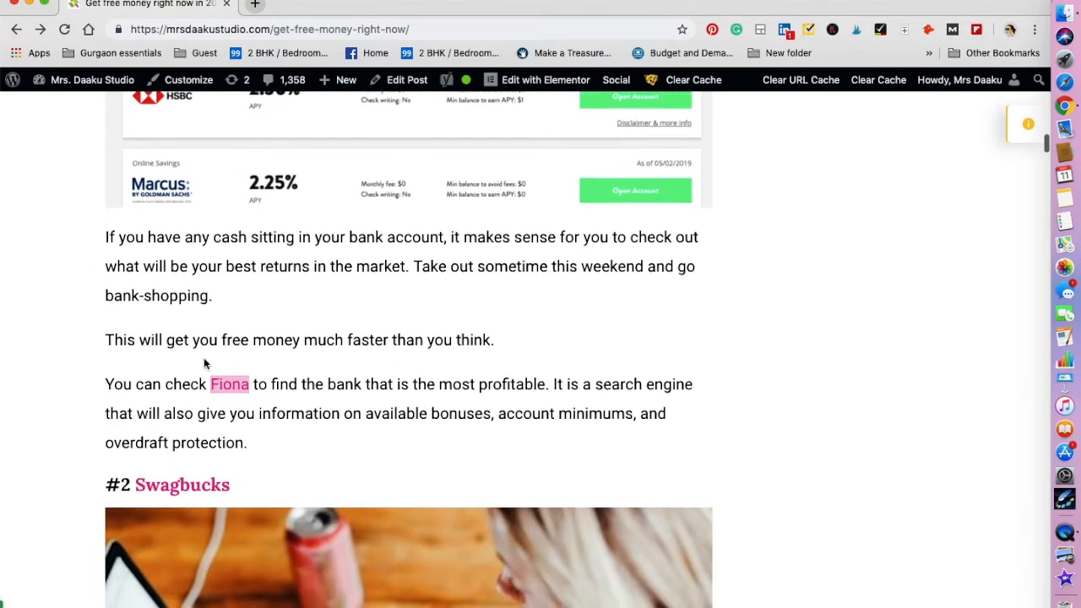
{"action": "right_click", "coordinate": [228, 383]}
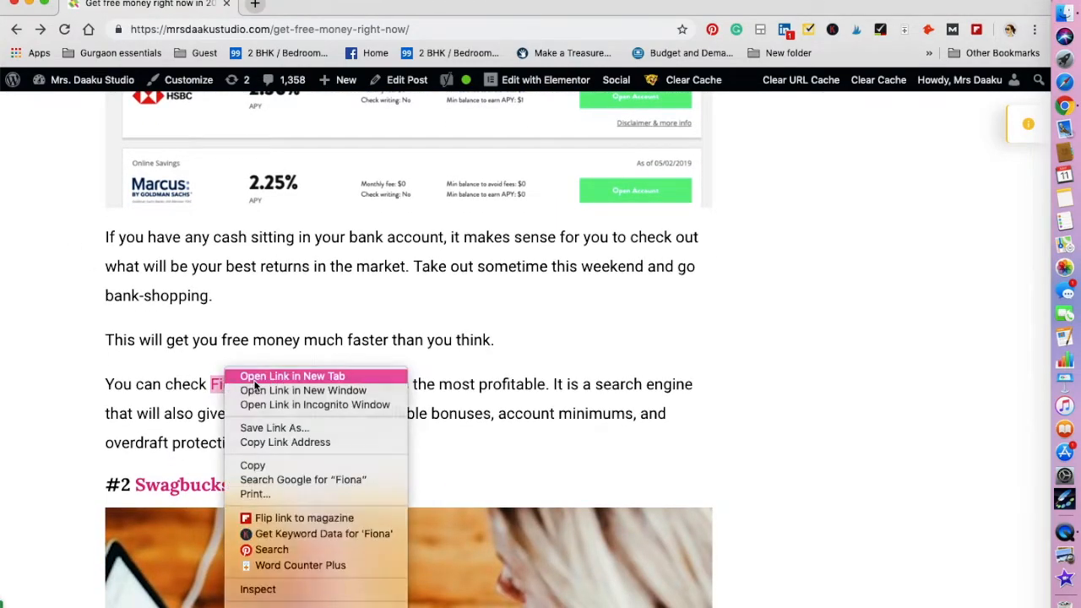
{"action": "left_click", "coordinate": [292, 376]}
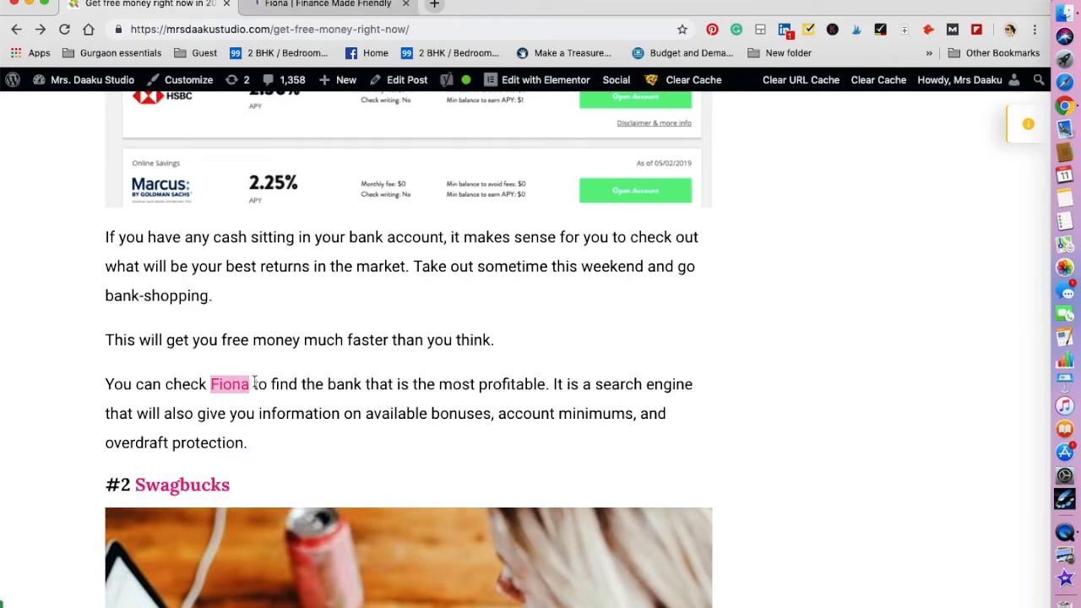
{"action": "left_click", "coordinate": [328, 5]}
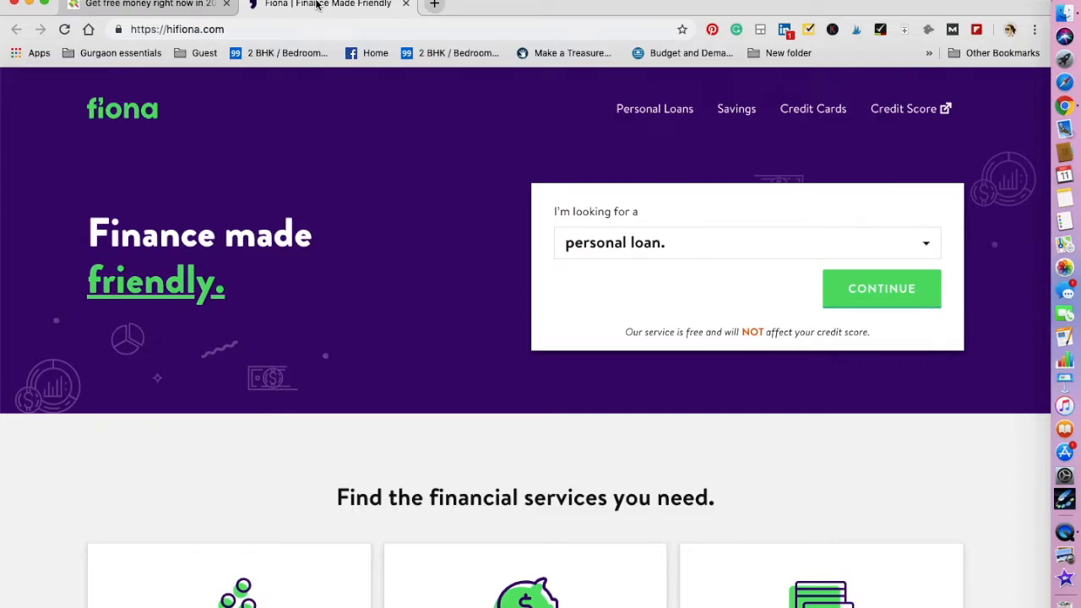
{"action": "mouse_move", "coordinate": [718, 246]}
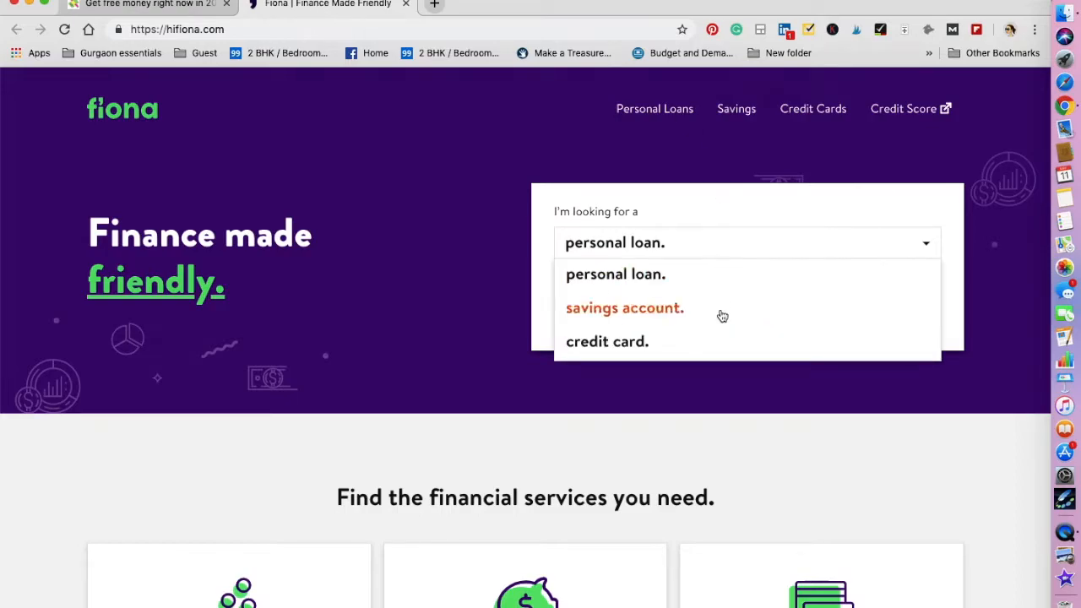
Look for a savings account on Fiona and filter to Online Savings products
{"action": "left_click", "coordinate": [625, 308]}
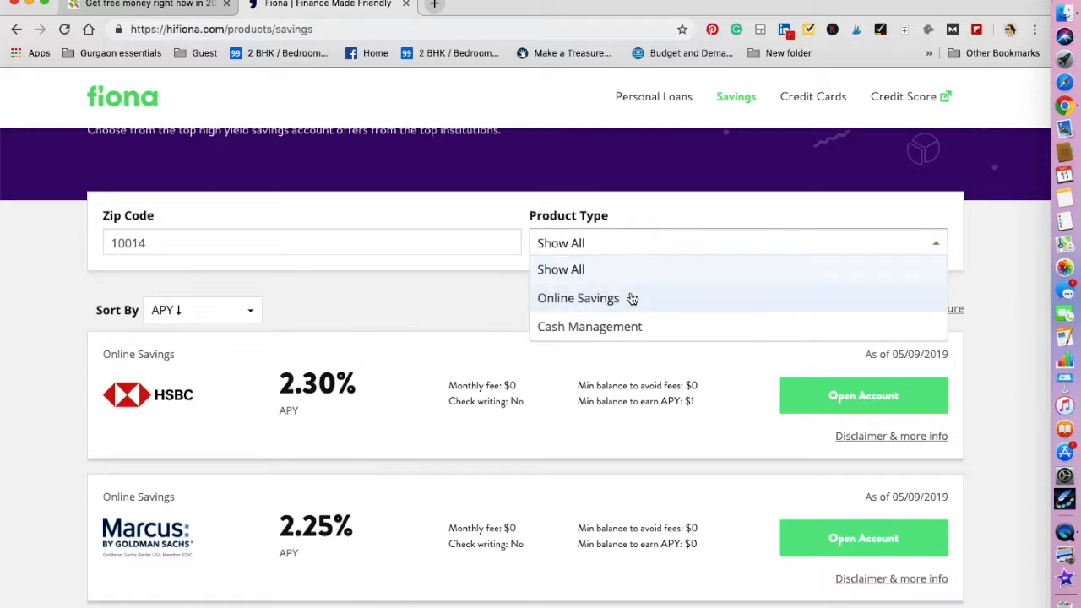
{"action": "left_click", "coordinate": [579, 298]}
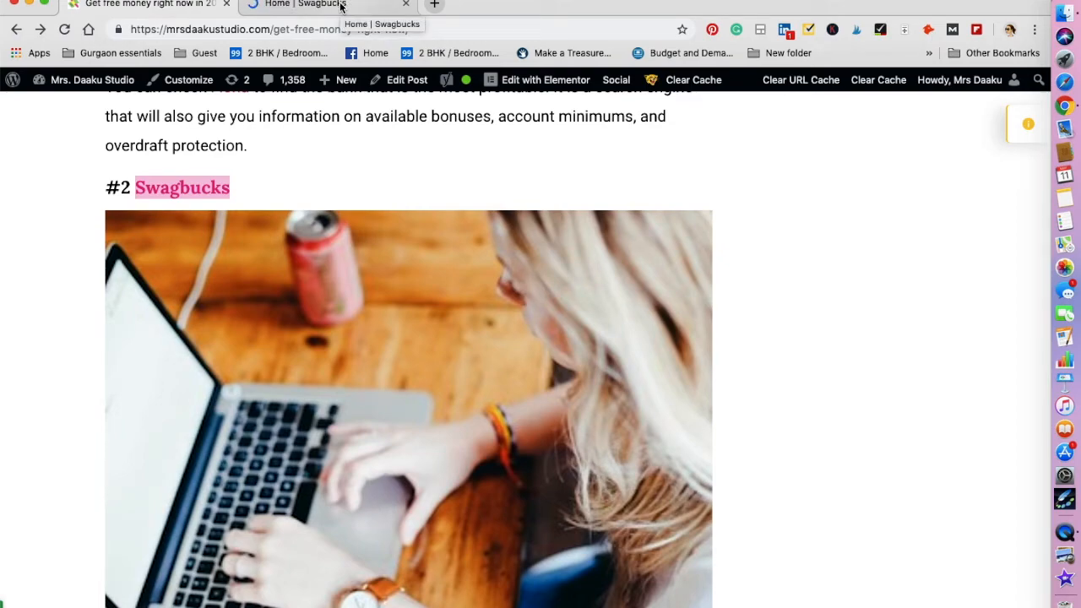
Switch to the Home | Swagbucks tab to view the earning dashboard
{"action": "left_click", "coordinate": [304, 5]}
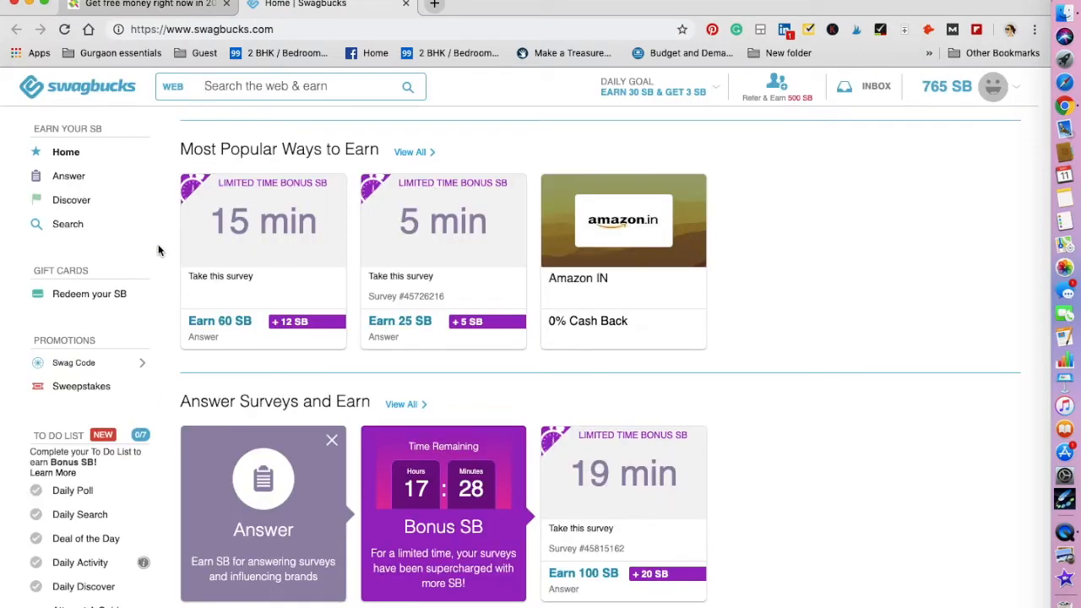
{"action": "mouse_move", "coordinate": [791, 422]}
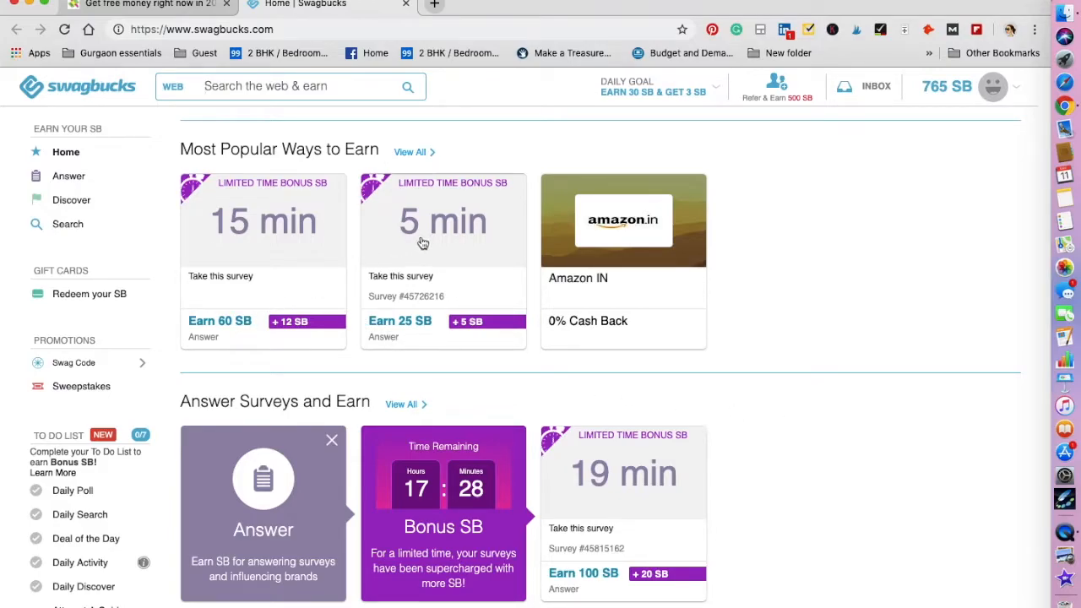
{"action": "mouse_move", "coordinate": [411, 338]}
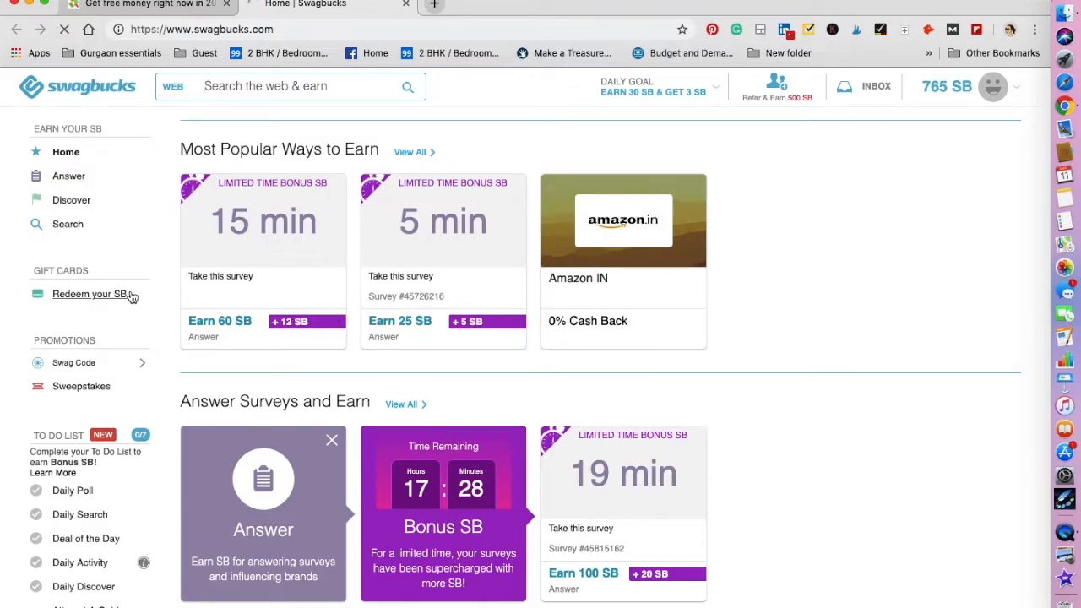
Browse the Swagbucks gift card store and Refer & Earn page, then return home
{"action": "left_click", "coordinate": [89, 294]}
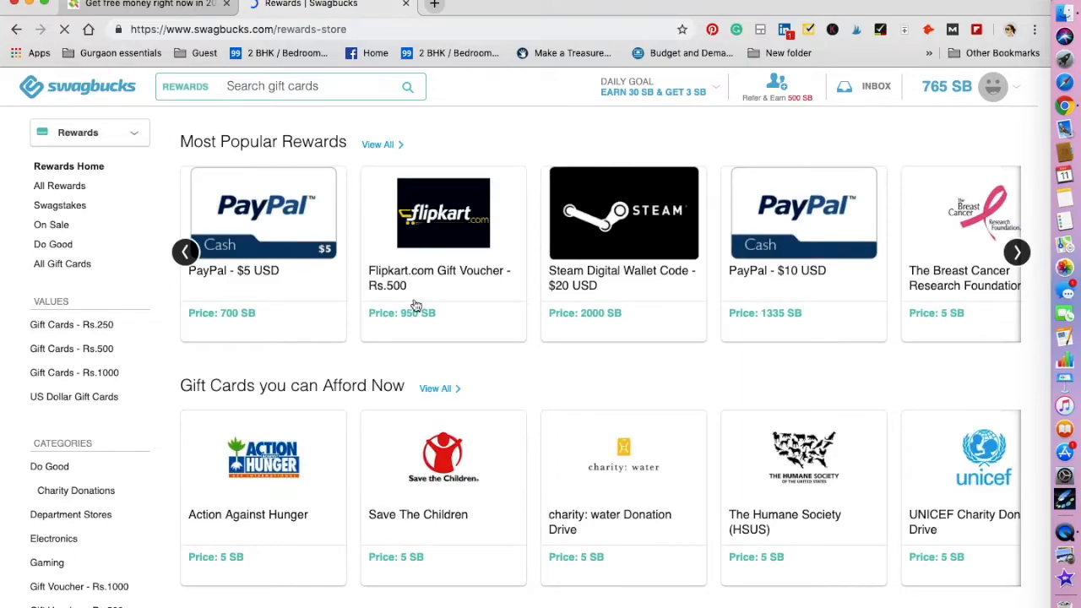
{"action": "left_click", "coordinate": [994, 86]}
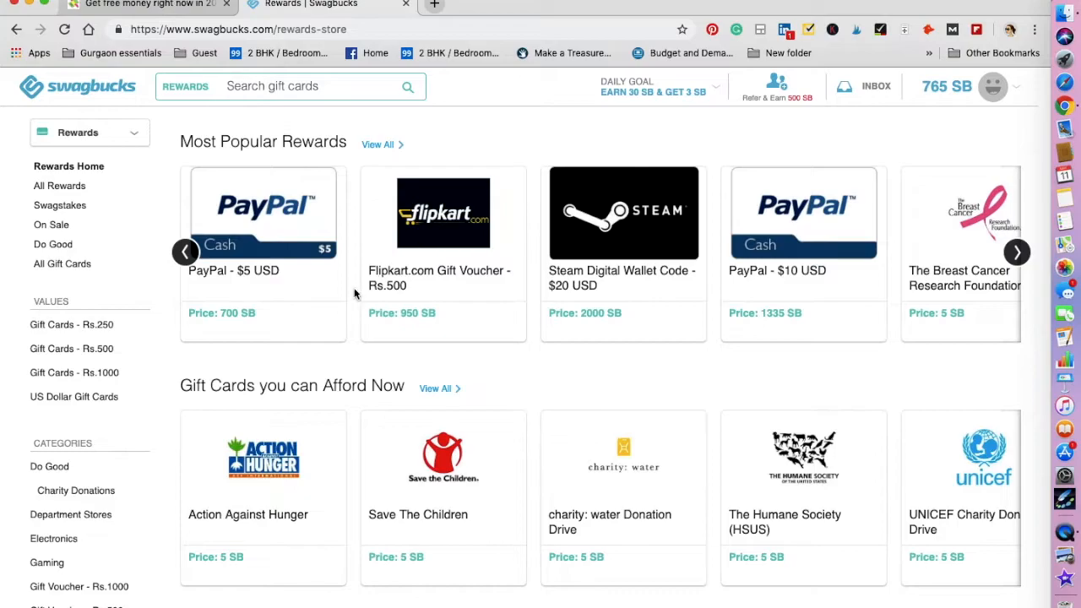
{"action": "mouse_move", "coordinate": [290, 335]}
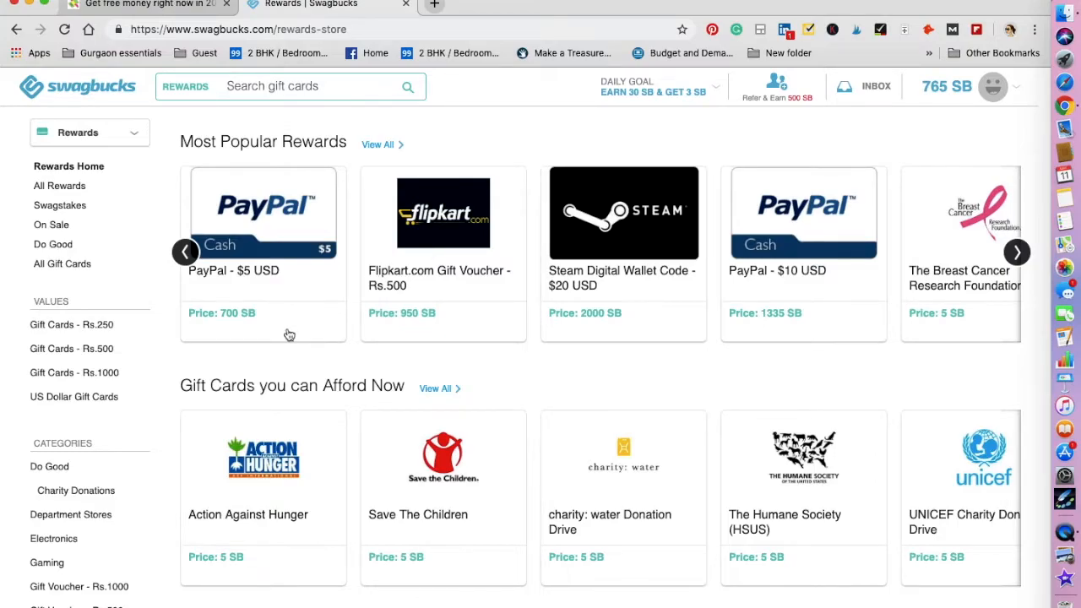
{"action": "mouse_move", "coordinate": [186, 372]}
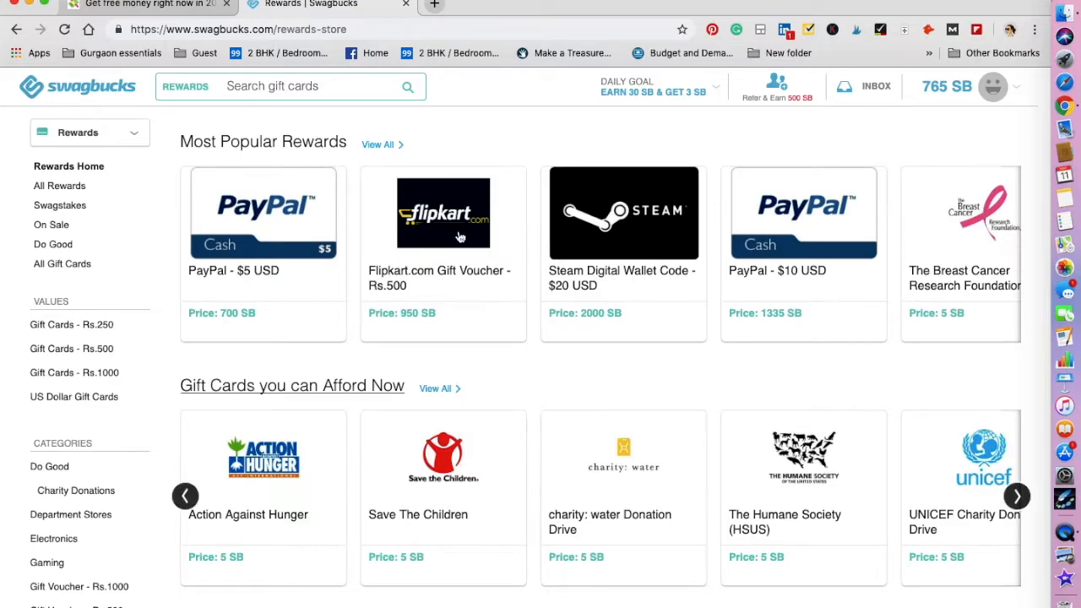
{"action": "left_click", "coordinate": [776, 87]}
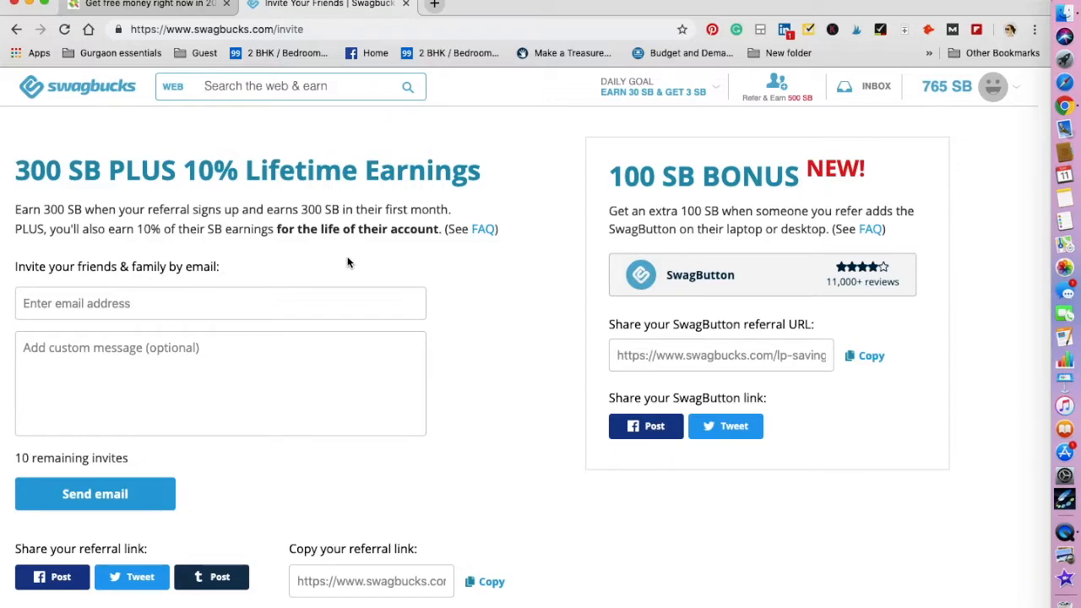
{"action": "mouse_move", "coordinate": [171, 234]}
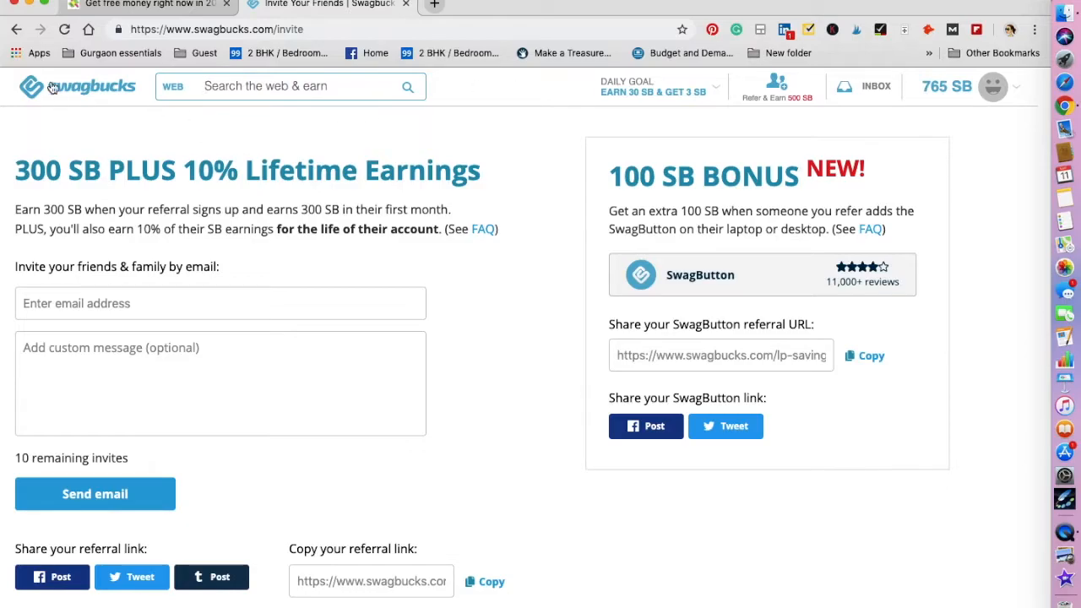
{"action": "left_click", "coordinate": [78, 86]}
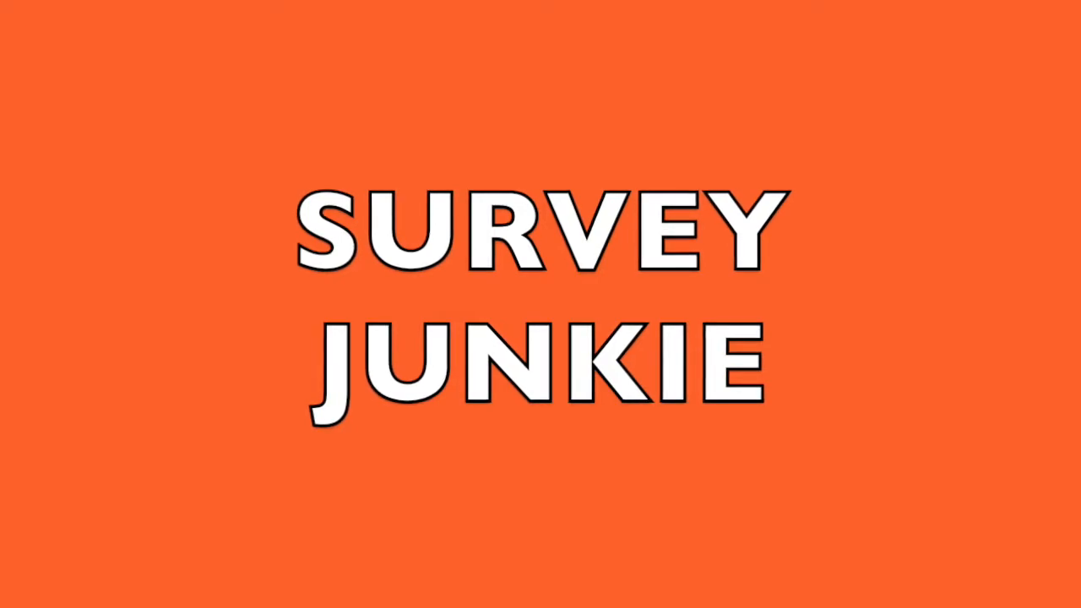
Open 'Join Survey Junkie here>>' in a new tab and scroll its signup form
{"action": "right_click", "coordinate": [324, 494]}
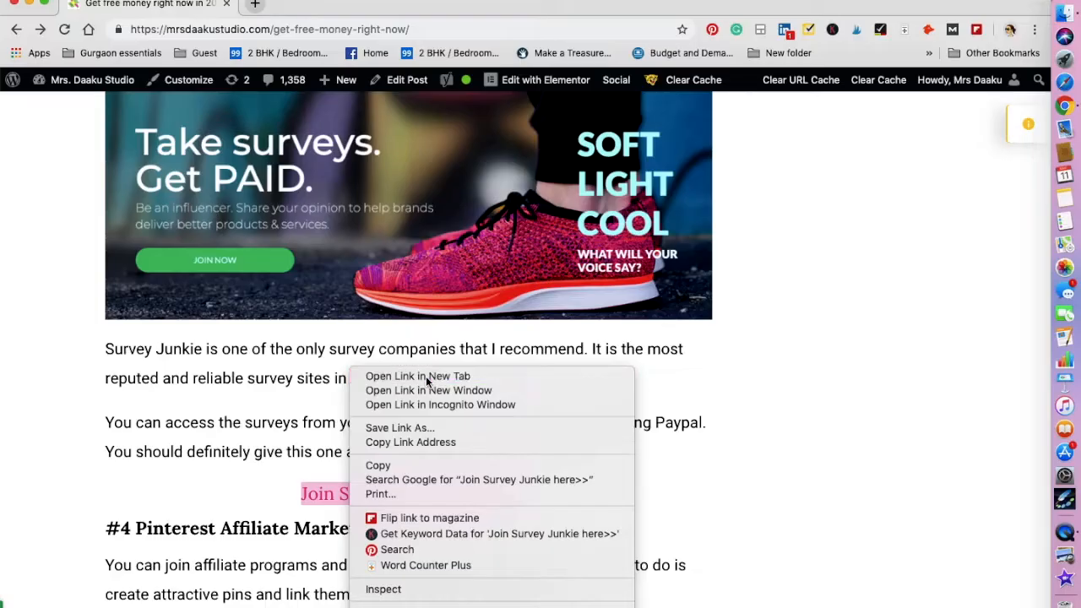
{"action": "left_click", "coordinate": [417, 376]}
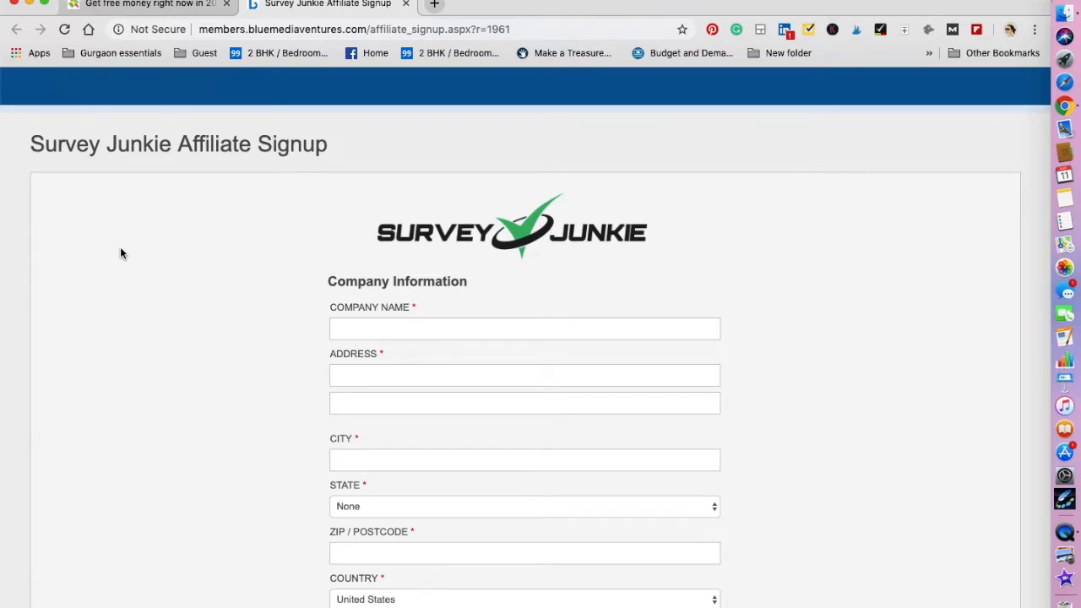
{"action": "scroll", "scroll_direction": "down", "scroll_amount": 3}
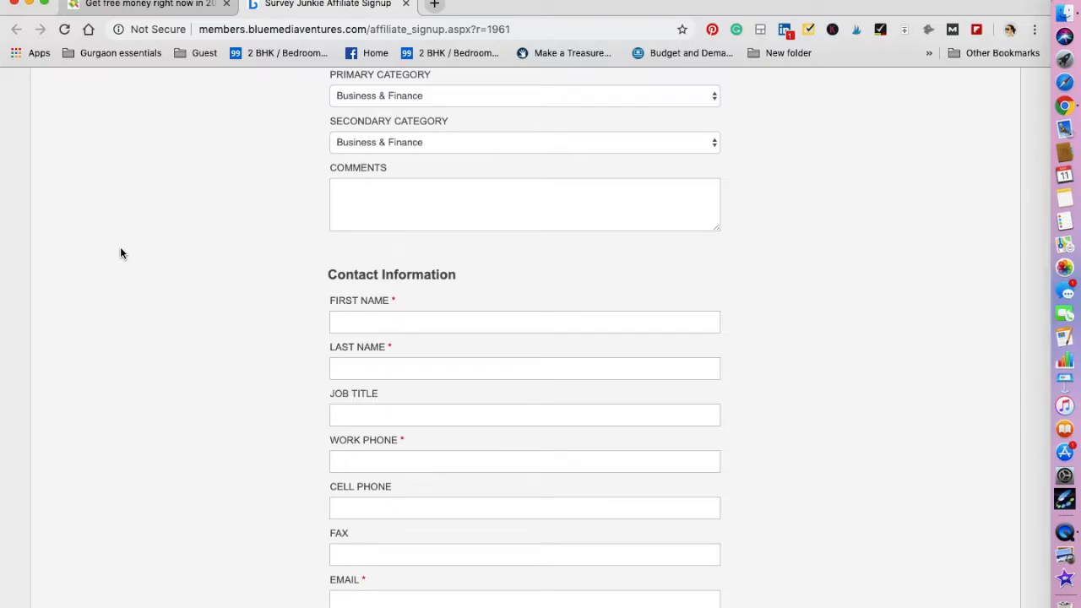
{"action": "scroll", "scroll_direction": "down", "scroll_amount": 3}
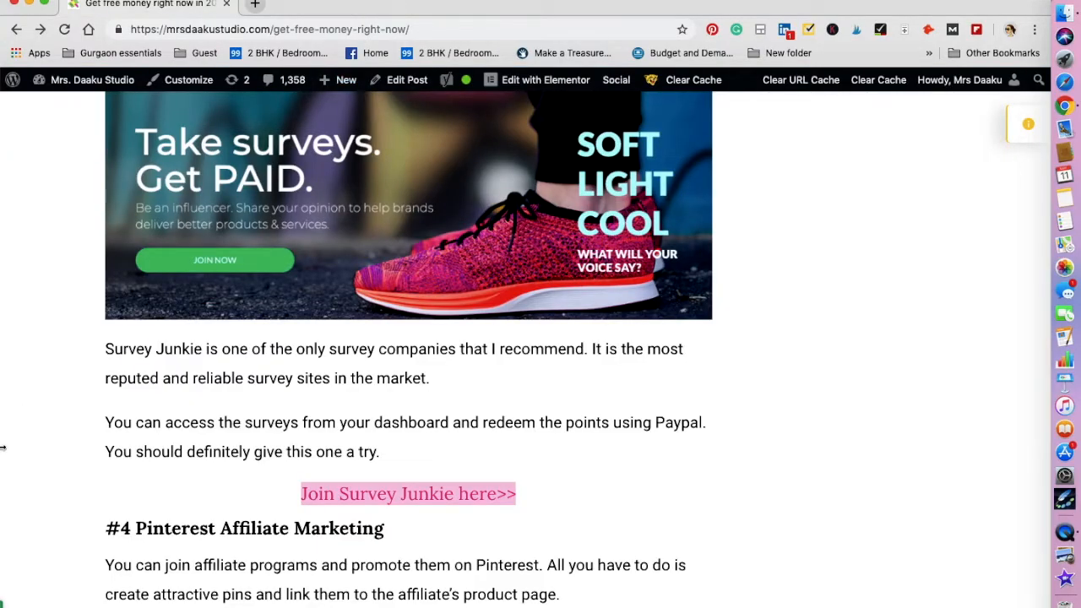
Scroll to the post's Paribus section and switch to the opened Paribus tab
{"action": "scroll", "scroll_direction": "down", "scroll_amount": 3}
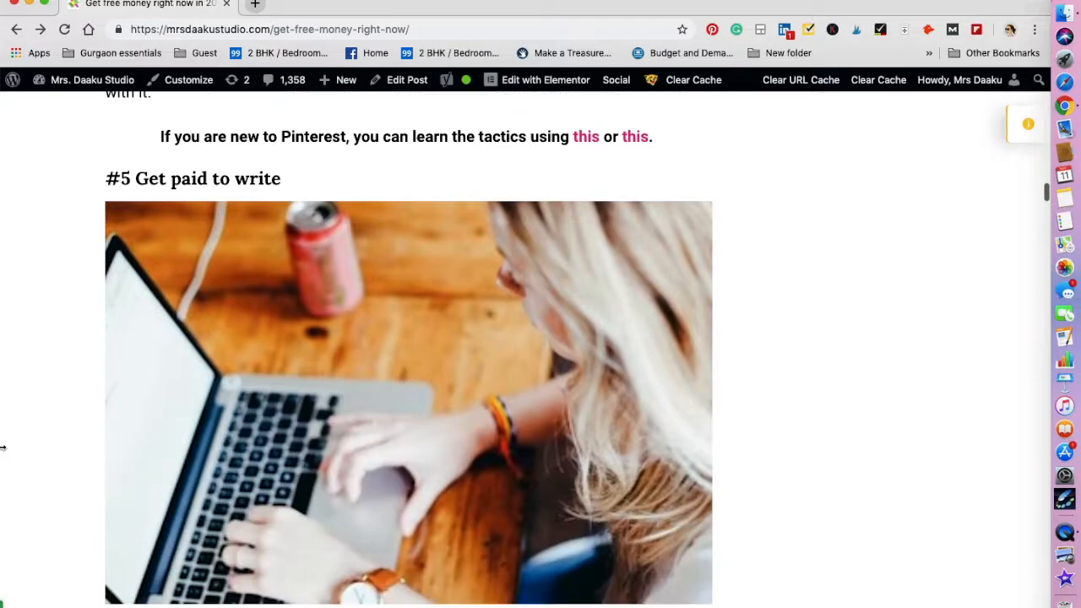
{"action": "scroll", "scroll_direction": "down", "scroll_amount": 3}
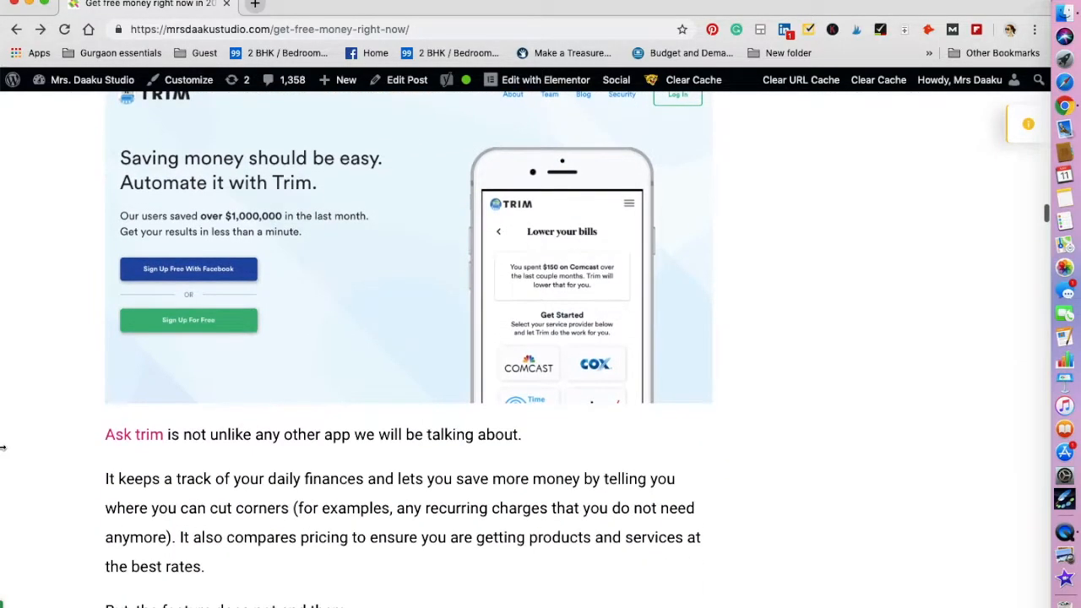
{"action": "scroll", "scroll_direction": "down", "scroll_amount": 3}
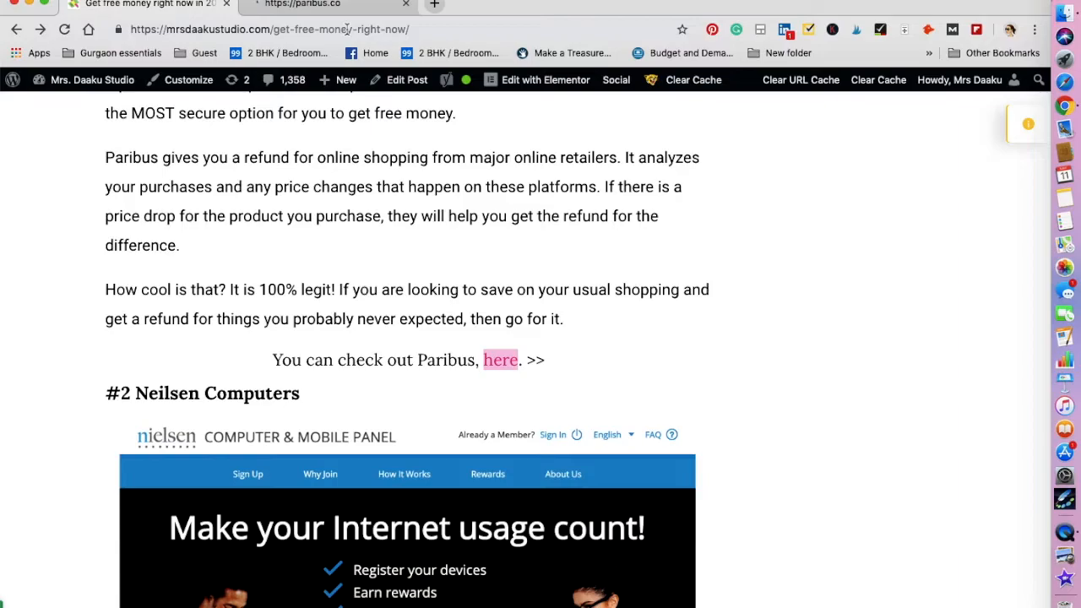
{"action": "left_click", "coordinate": [500, 360]}
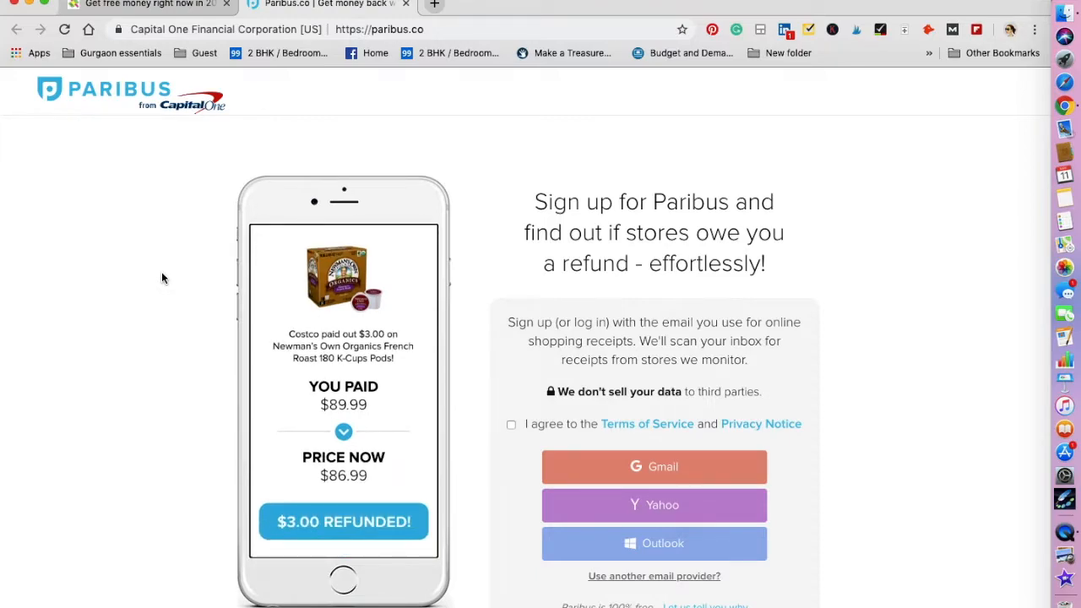
Scroll paribus.co down to its 'What we offer' refund section
{"action": "scroll", "scroll_direction": "down", "scroll_amount": 3}
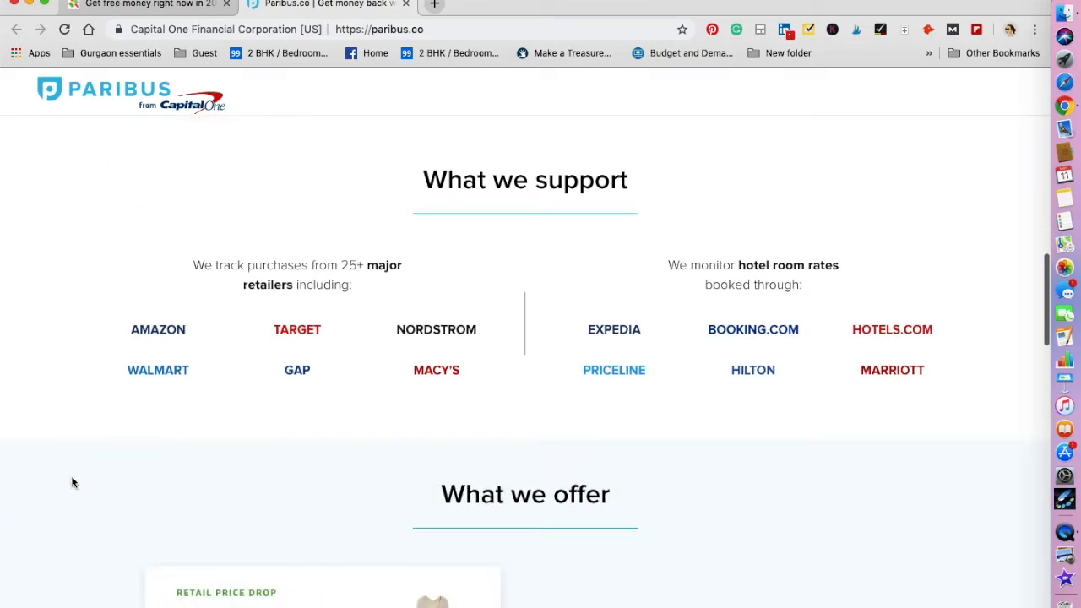
{"action": "scroll", "scroll_direction": "down", "scroll_amount": 3}
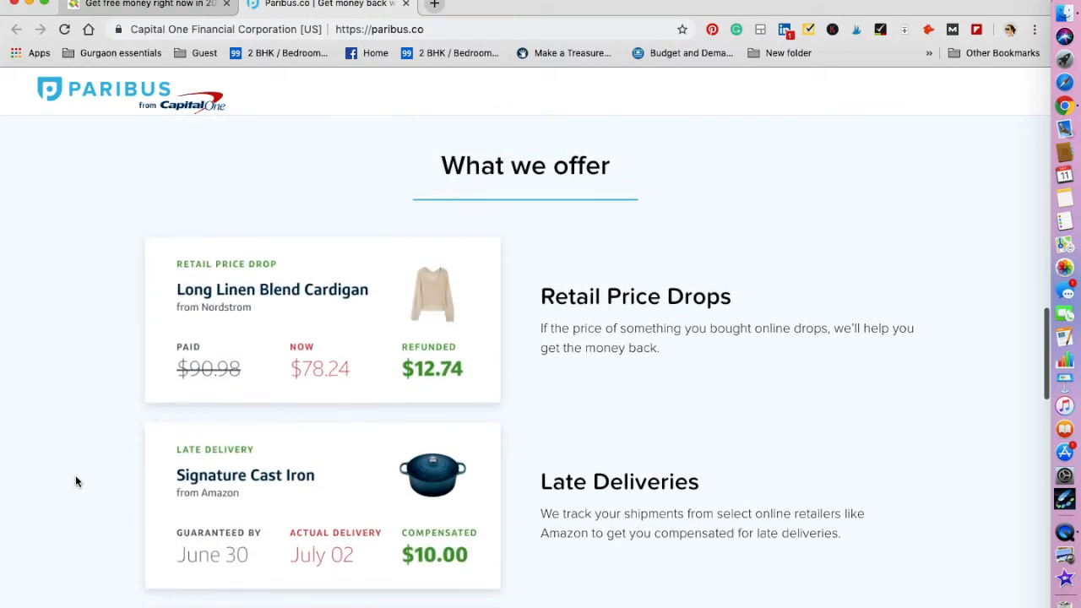
{"action": "mouse_move", "coordinate": [156, 301]}
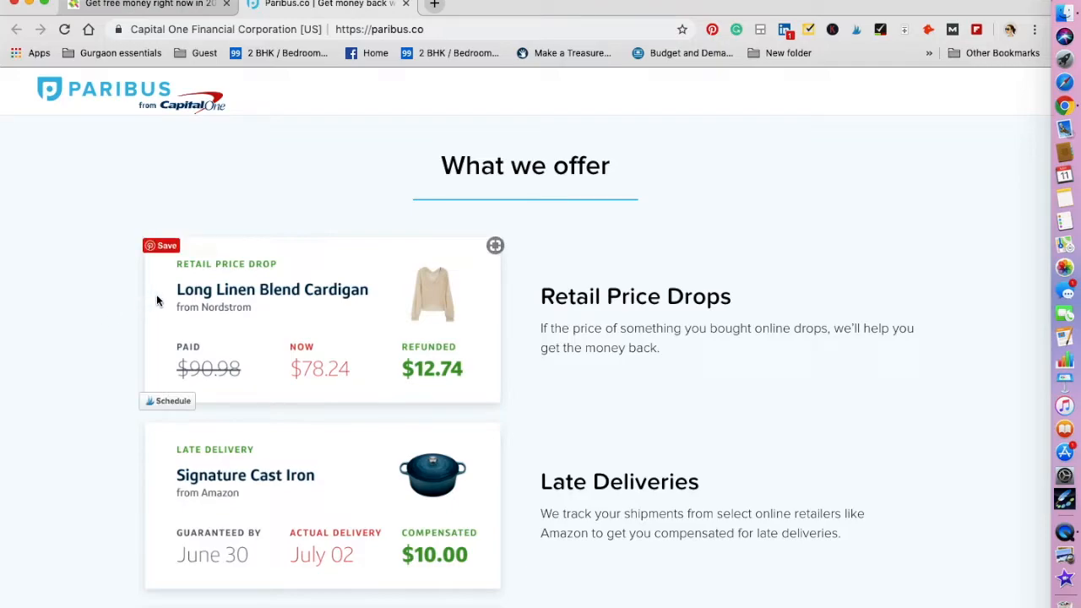
{"action": "mouse_move", "coordinate": [145, 378]}
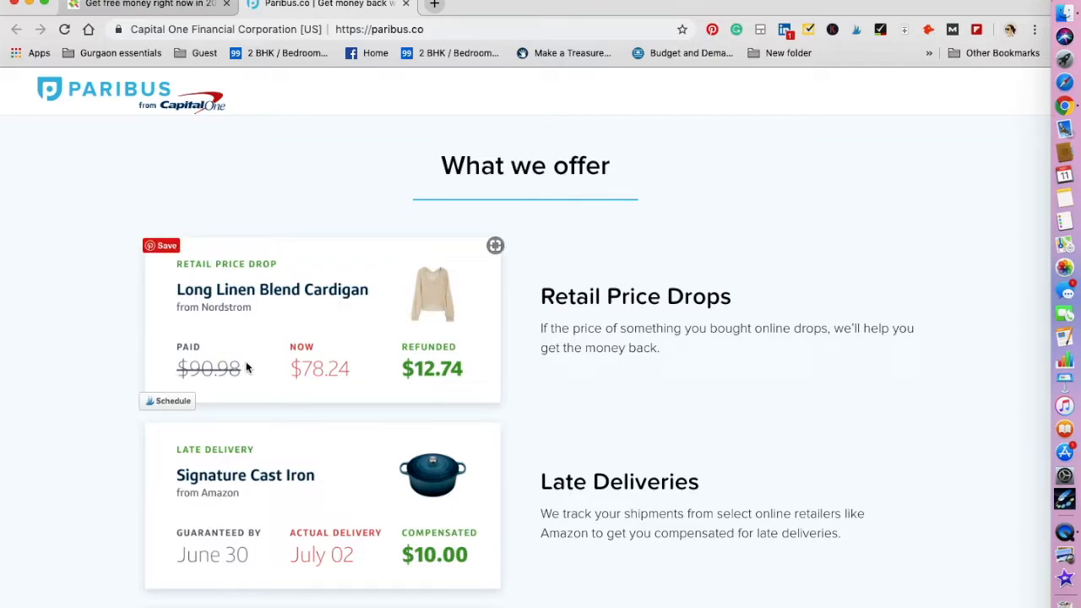
{"action": "mouse_move", "coordinate": [403, 380]}
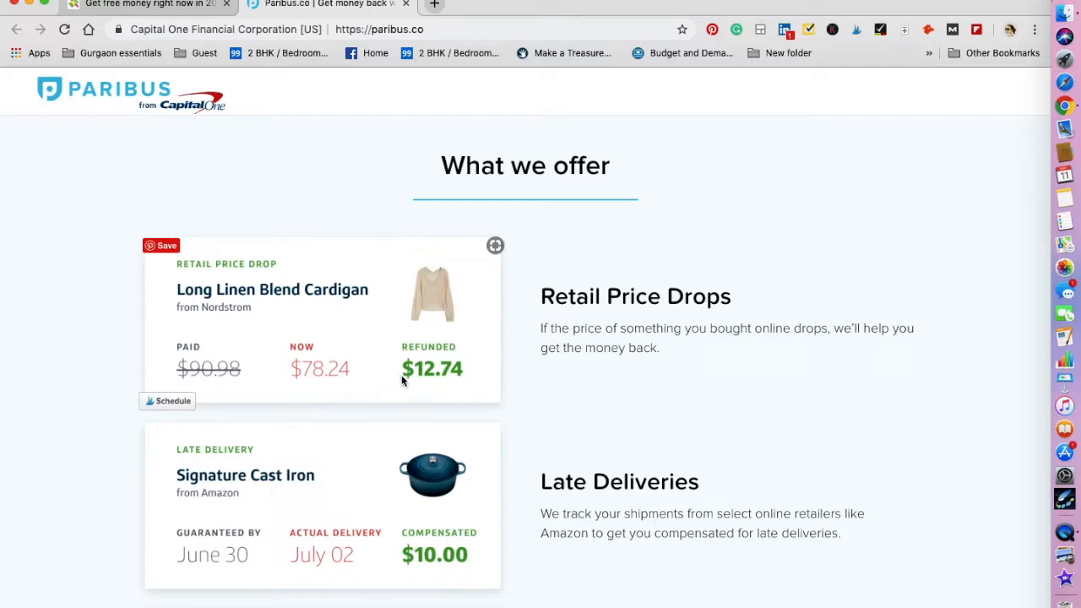
{"action": "mouse_move", "coordinate": [471, 387]}
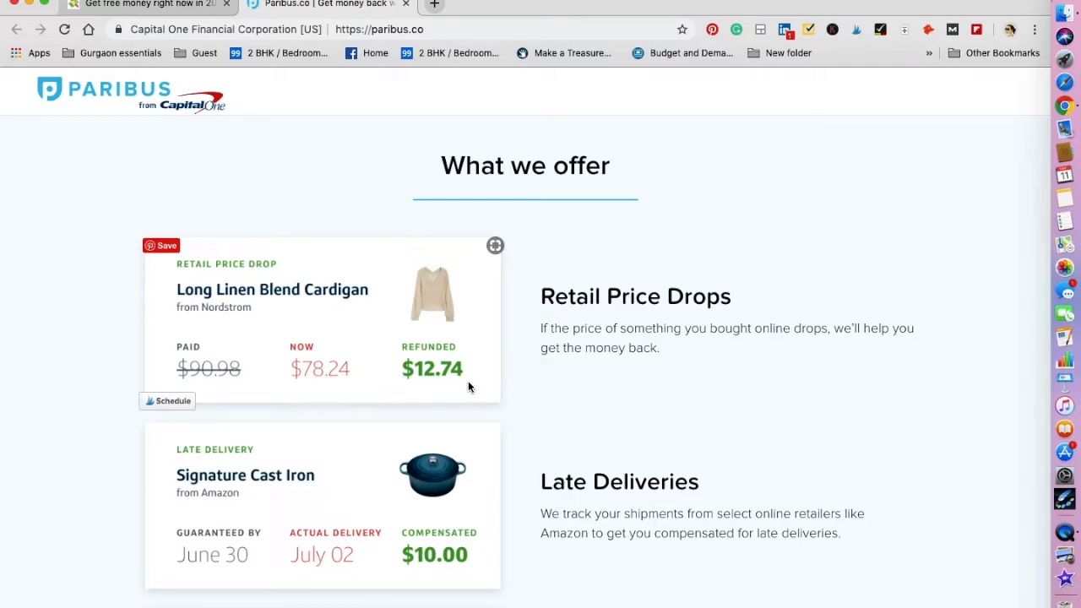
{"action": "mouse_move", "coordinate": [477, 389]}
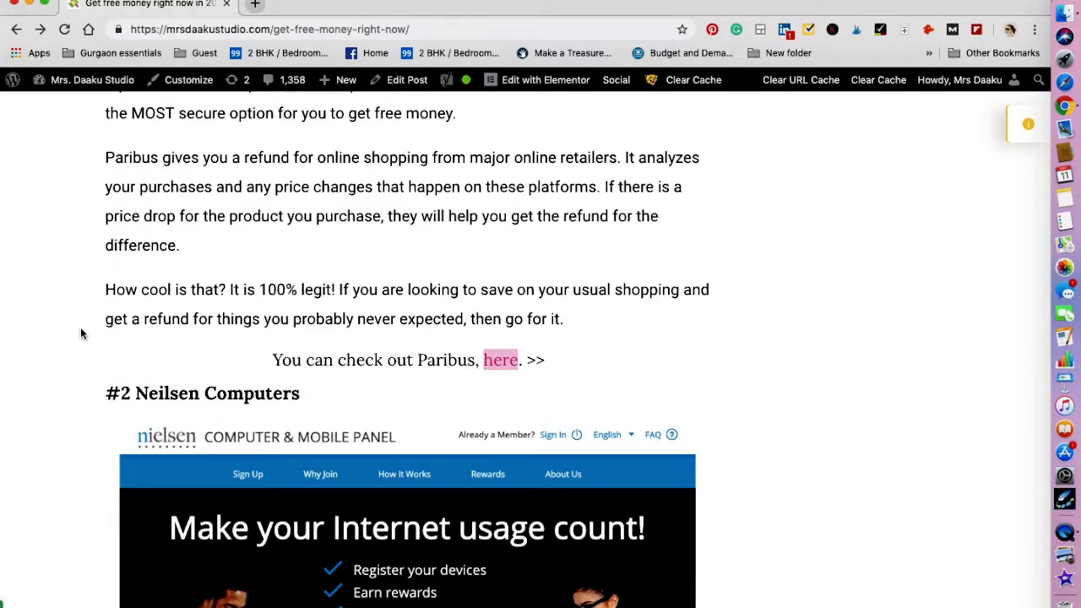
Scroll the blog post down to the '#2 Neilsen Computers' section
{"action": "scroll", "scroll_direction": "down", "scroll_amount": 3}
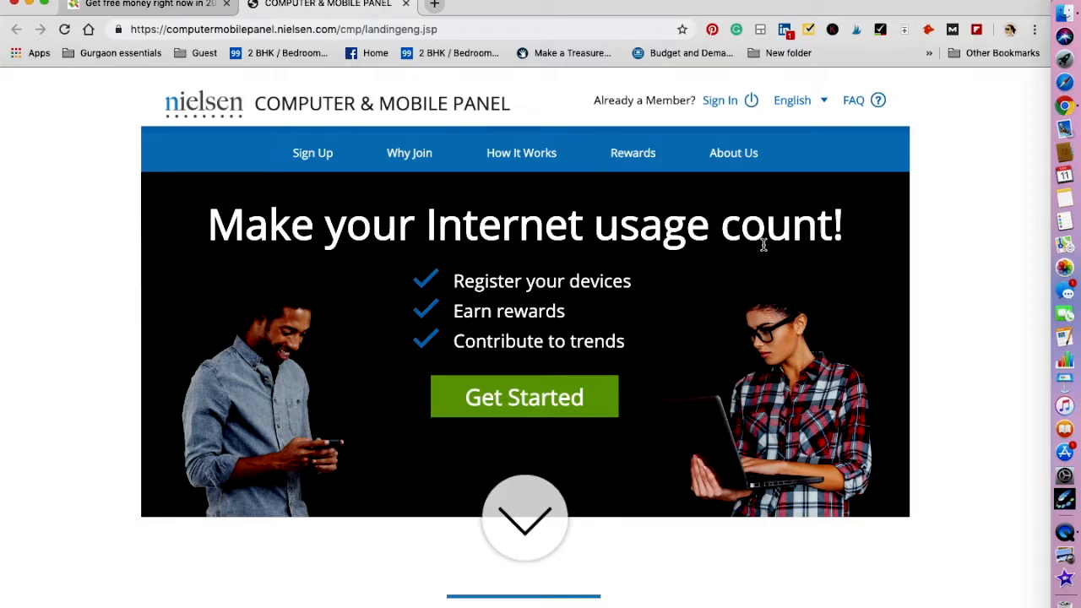
Scroll Nielsen's How It Works, rewards and About Us sections, then close its tab
{"action": "scroll", "scroll_direction": "down", "scroll_amount": 3}
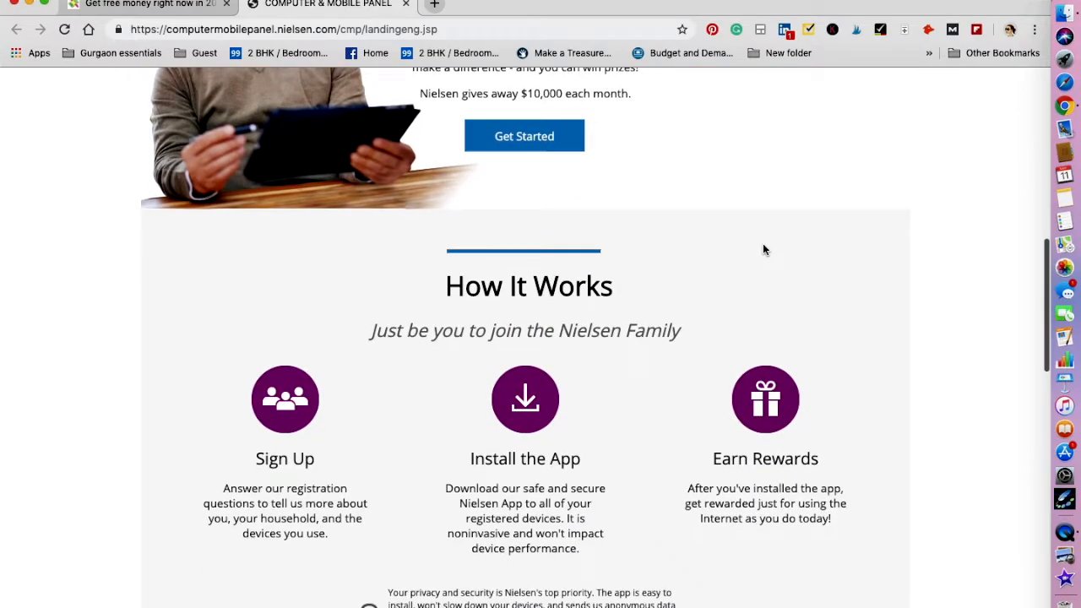
{"action": "scroll", "scroll_direction": "down", "scroll_amount": 3}
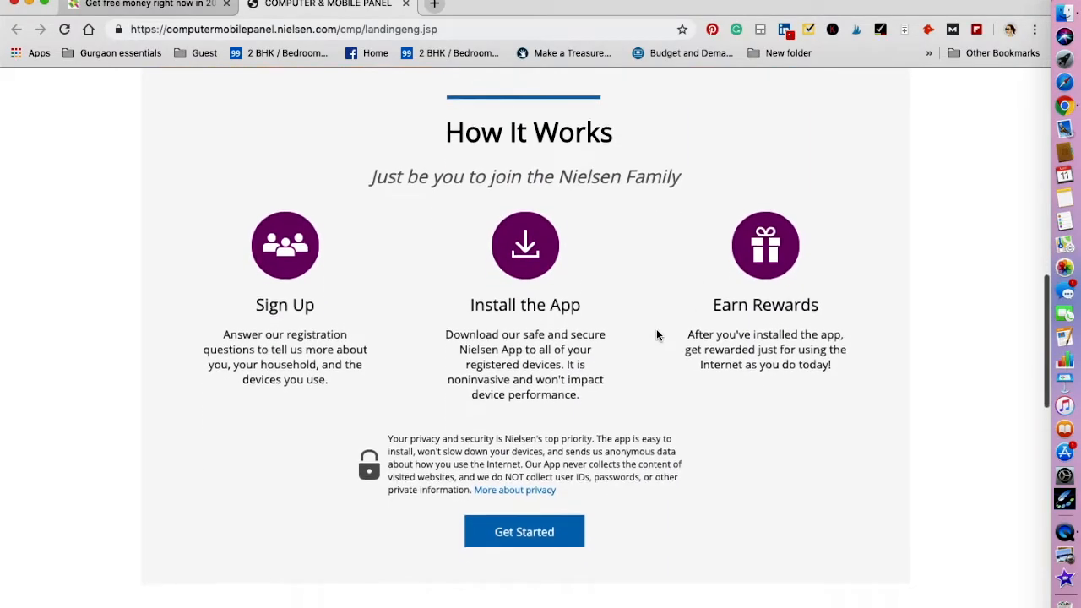
{"action": "scroll", "scroll_direction": "down", "scroll_amount": 3}
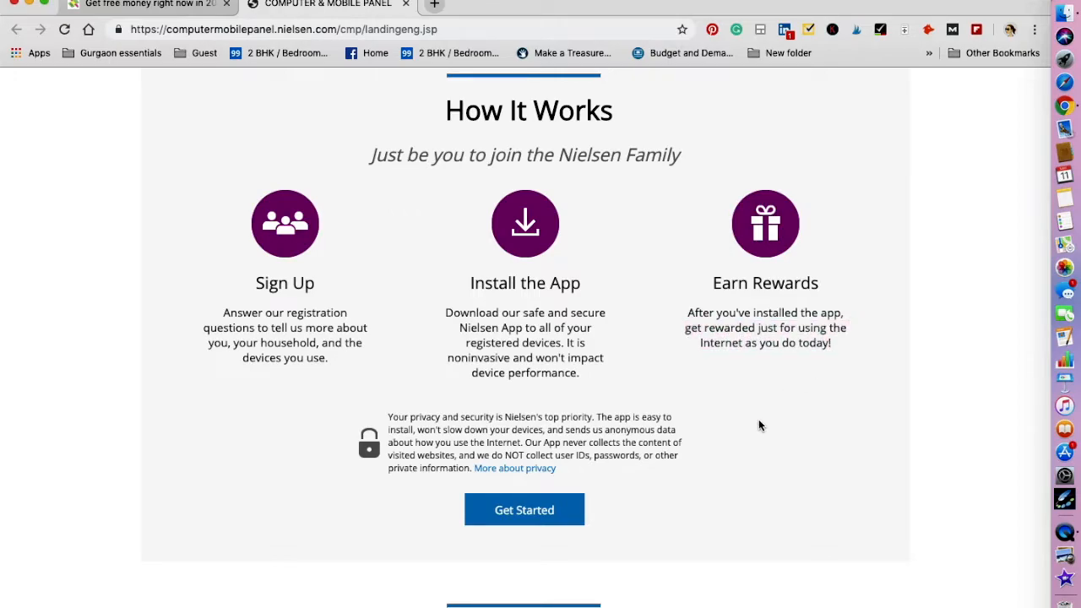
{"action": "scroll", "scroll_direction": "down", "scroll_amount": 3}
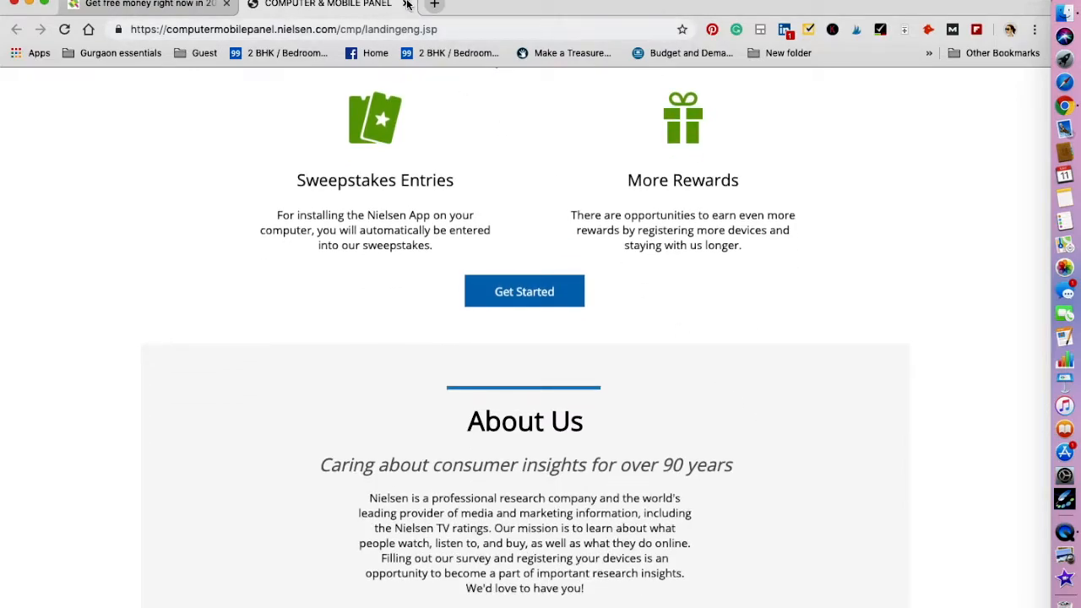
{"action": "left_click", "coordinate": [148, 5]}
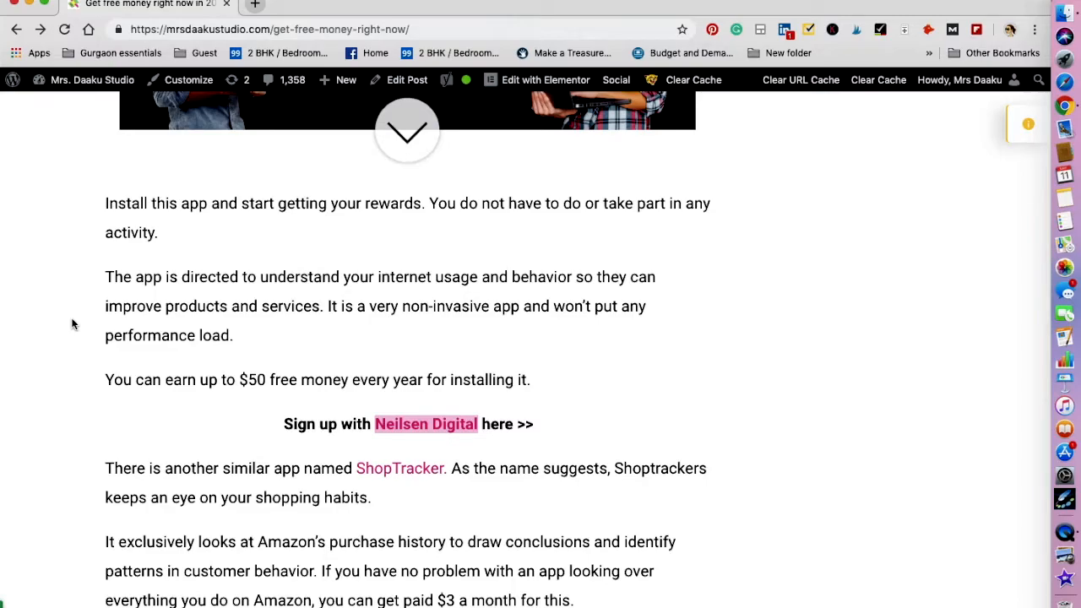
Scroll the post past the ShopTracker paragraphs to '#3 Healthywage'
{"action": "scroll", "scroll_direction": "down", "scroll_amount": 3}
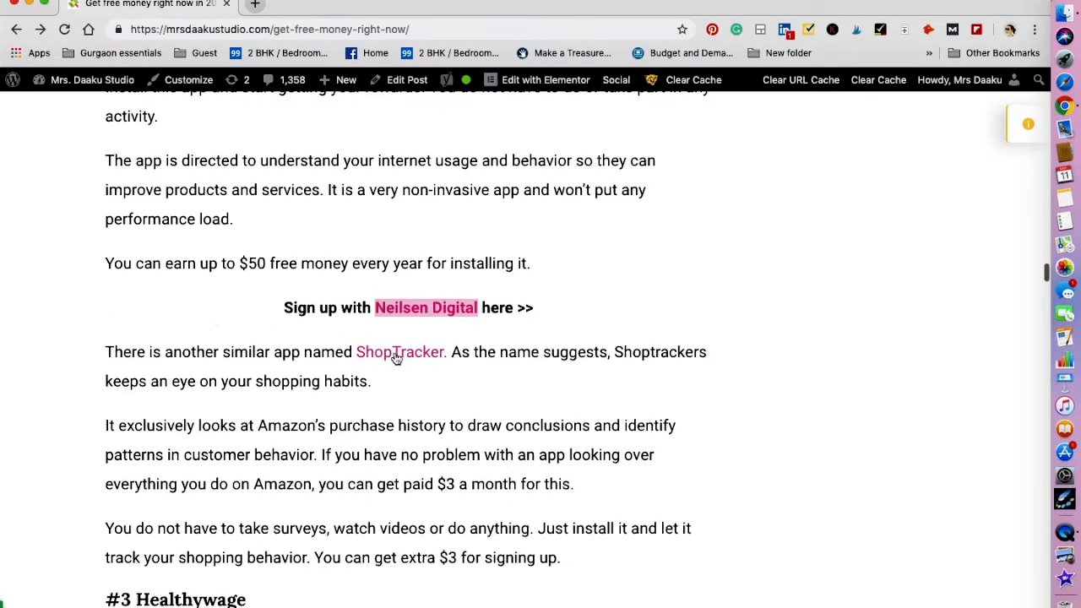
{"action": "mouse_move", "coordinate": [416, 397]}
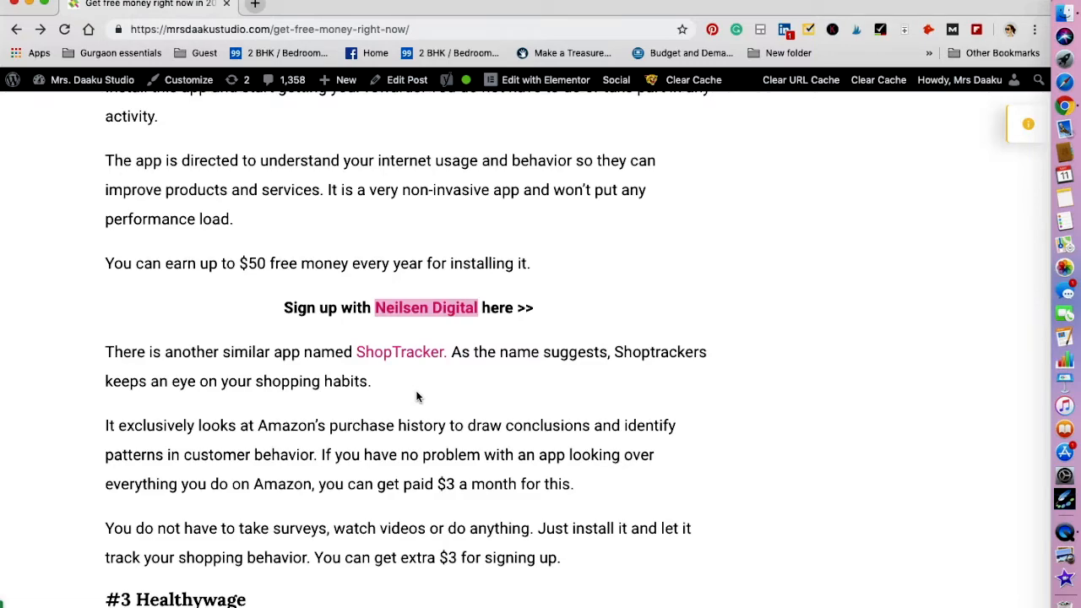
{"action": "scroll", "scroll_direction": "down", "scroll_amount": 3}
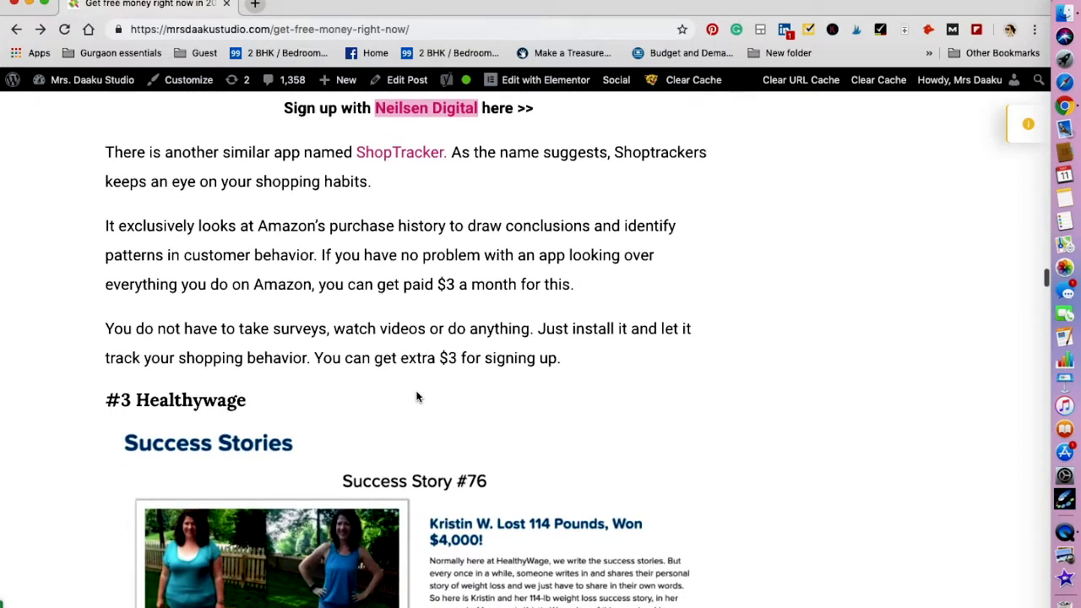
{"action": "scroll", "scroll_direction": "down", "scroll_amount": 3}
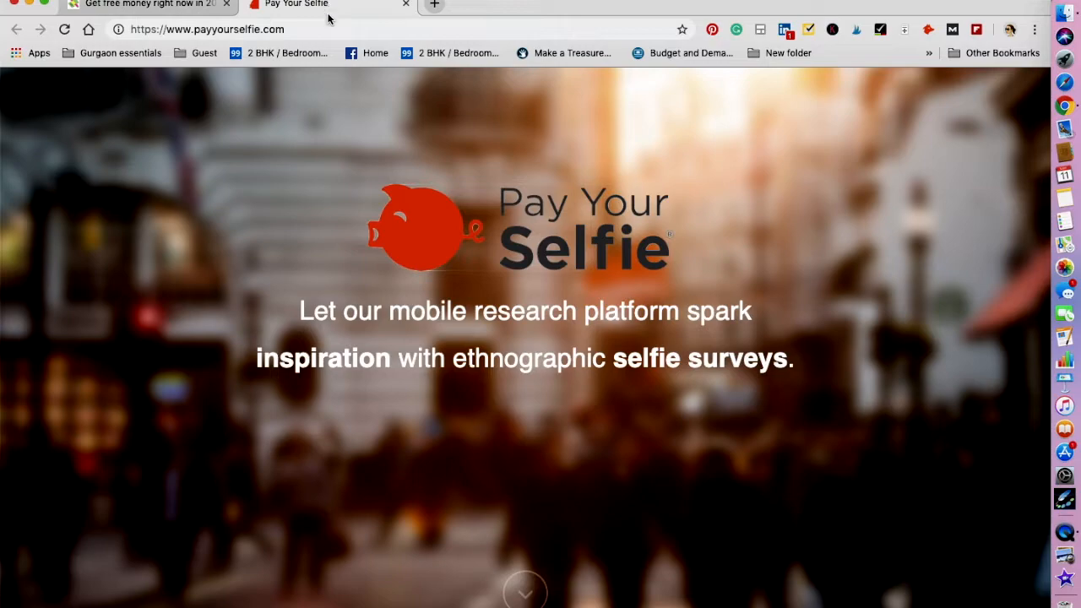
Scroll Pay Your Selfie's site from the selfie-surveys banner down to What People Are Saying
{"action": "scroll", "scroll_direction": "down", "scroll_amount": 3}
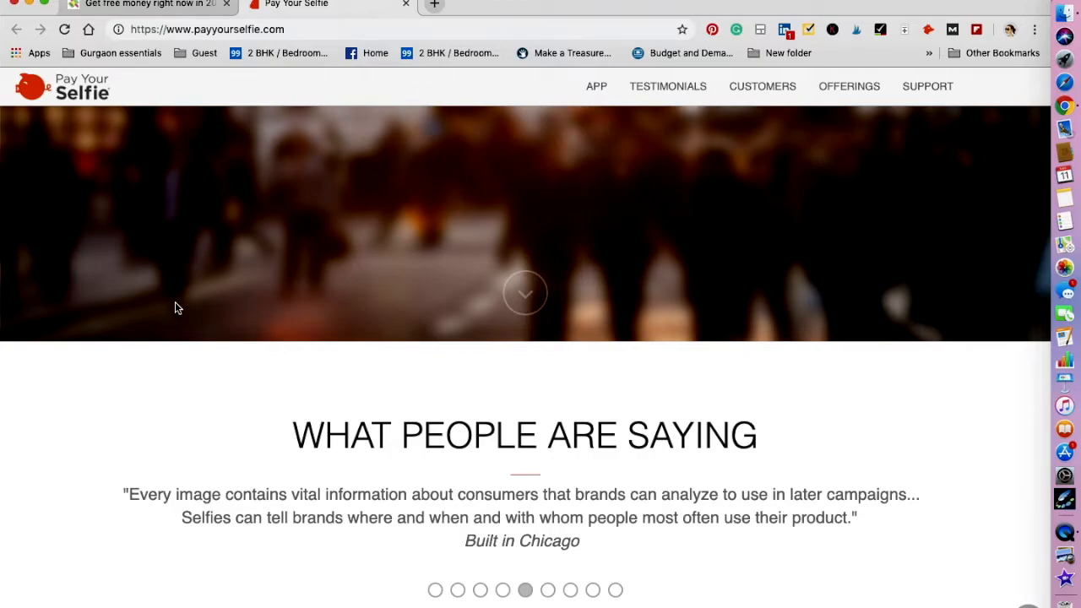
{"action": "scroll", "scroll_direction": "down", "scroll_amount": 3}
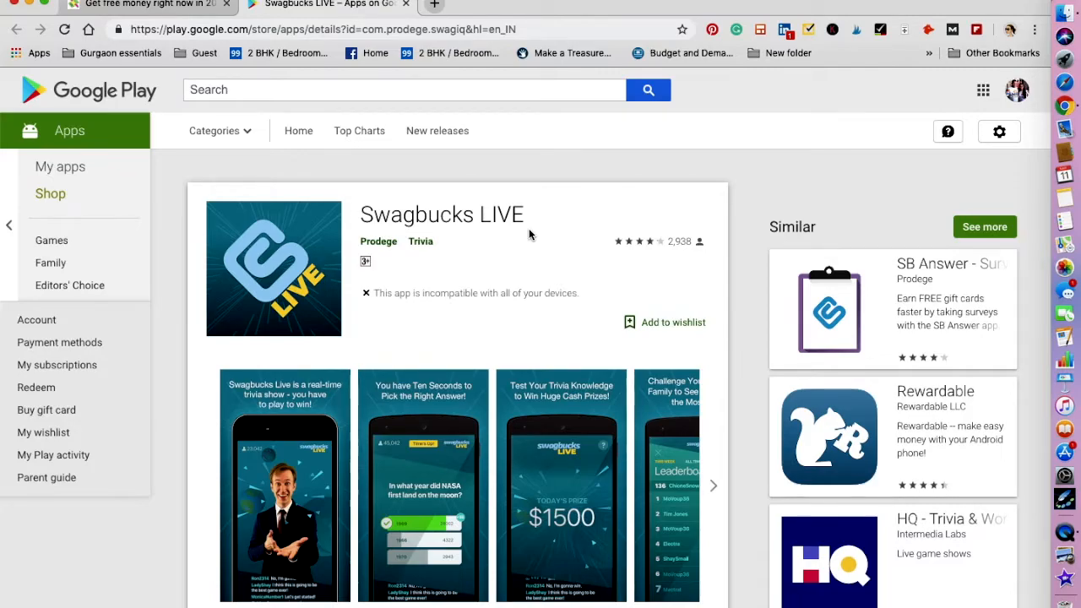
Read the Swagbucks LIVE description, highlight its daily trivia sentence, and close the tab
{"action": "scroll", "scroll_direction": "down", "scroll_amount": 3}
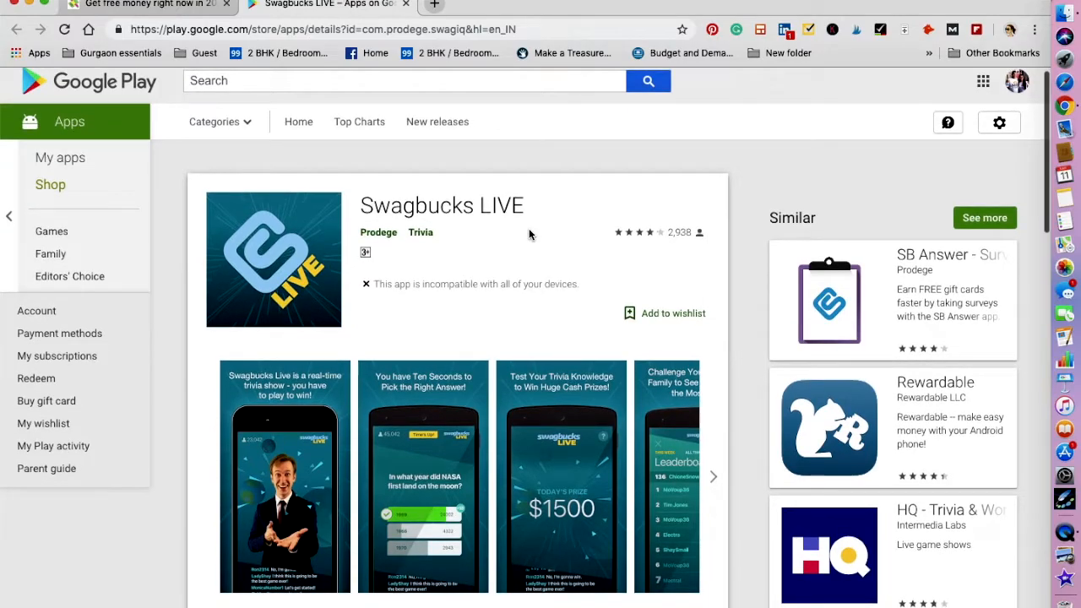
{"action": "scroll", "scroll_direction": "down", "scroll_amount": 3}
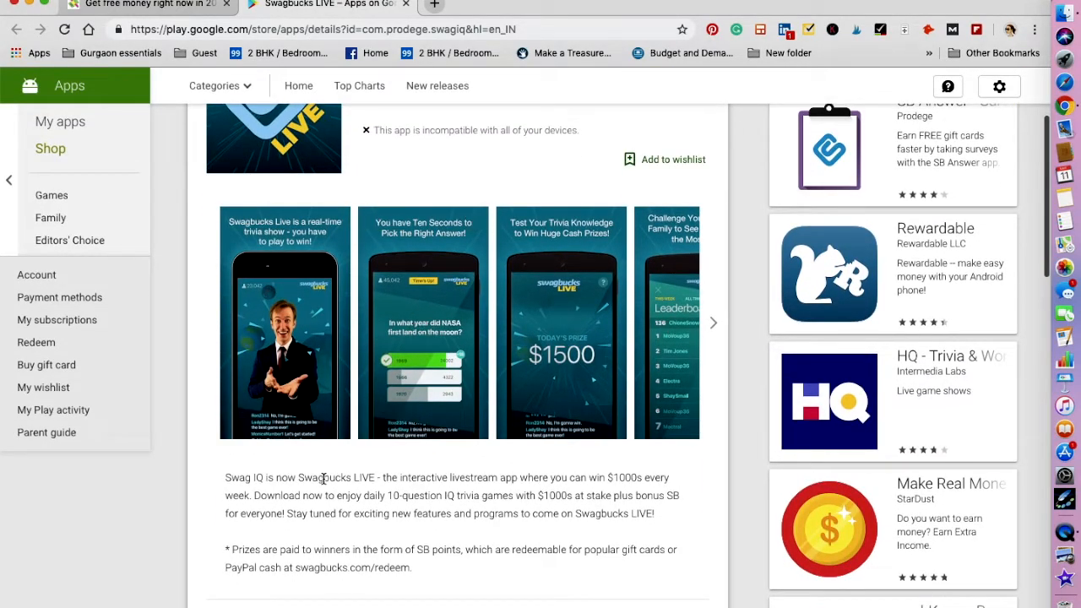
{"action": "double_click", "coordinate": [277, 495]}
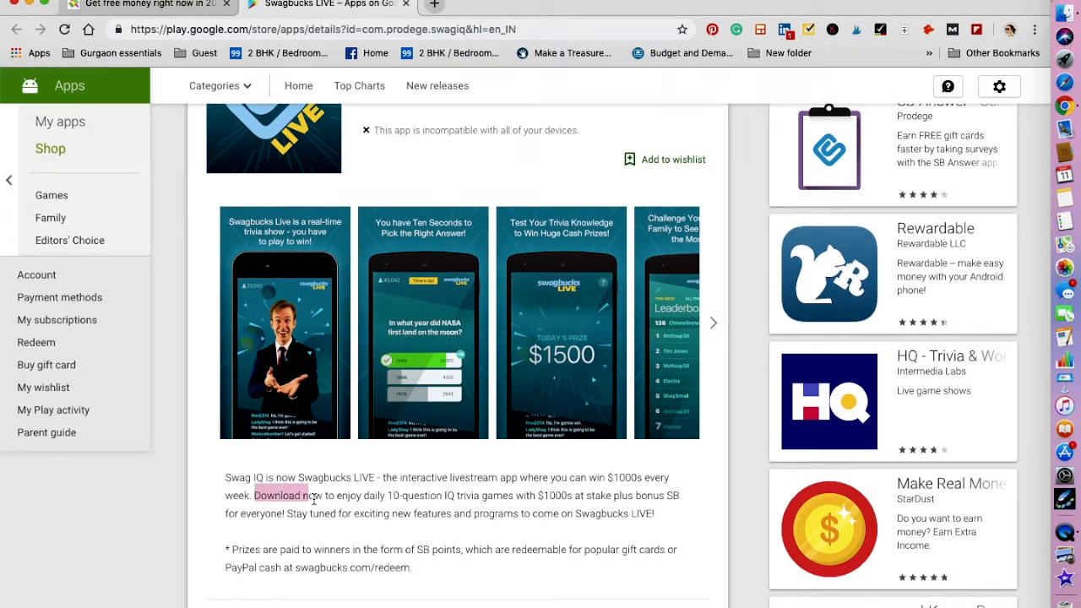
{"action": "left_click_drag", "start_coordinate": [256, 495], "coordinate": [480, 495]}
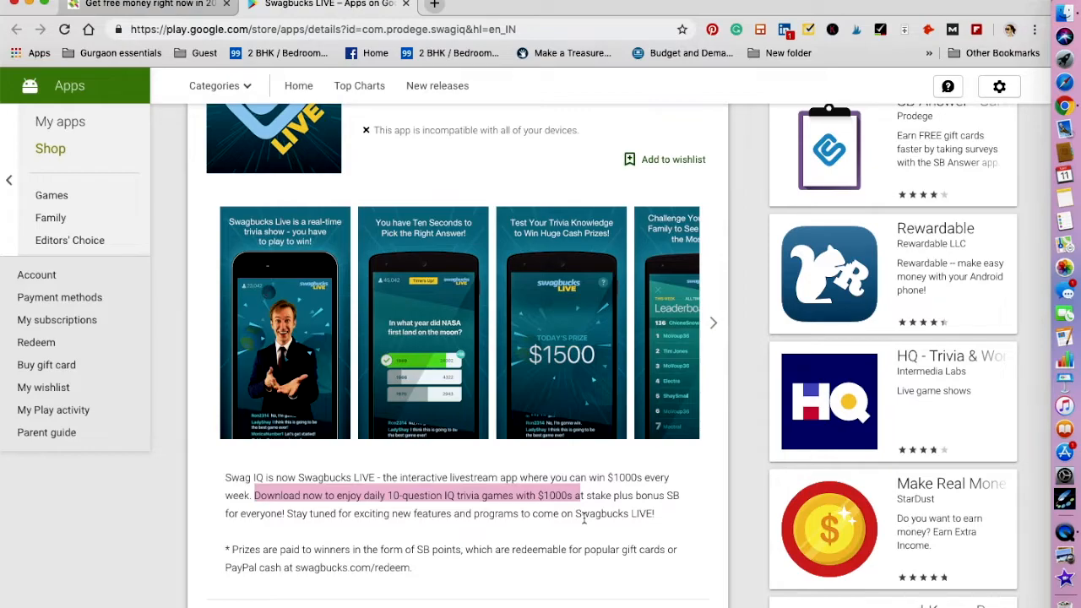
{"action": "mouse_move", "coordinate": [413, 526]}
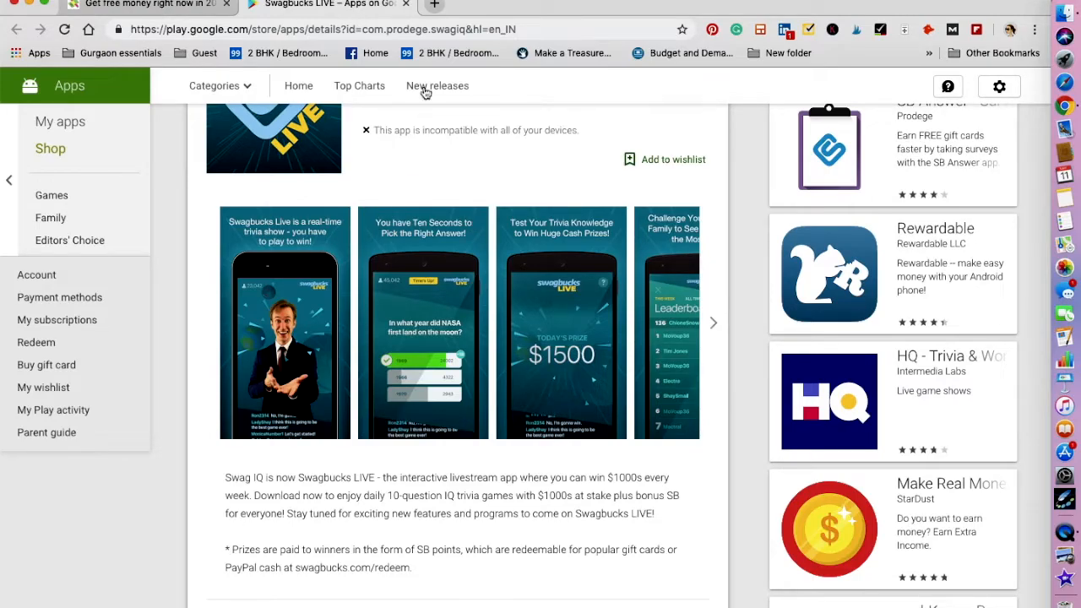
{"action": "left_click", "coordinate": [148, 6]}
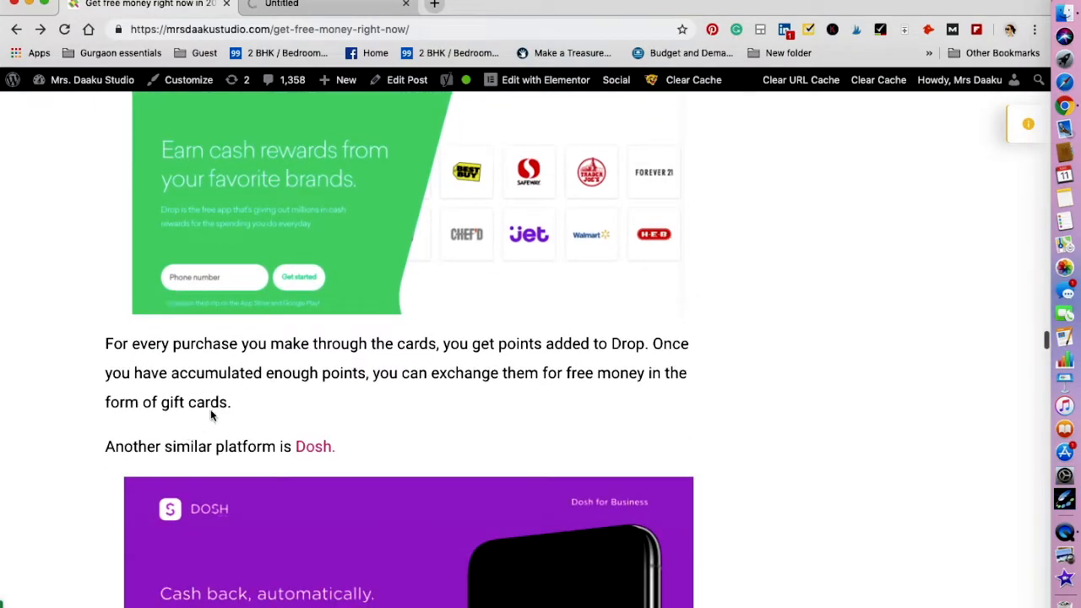
Open the post's Dosh link in a new tab via the right-click menu
{"action": "right_click", "coordinate": [316, 446]}
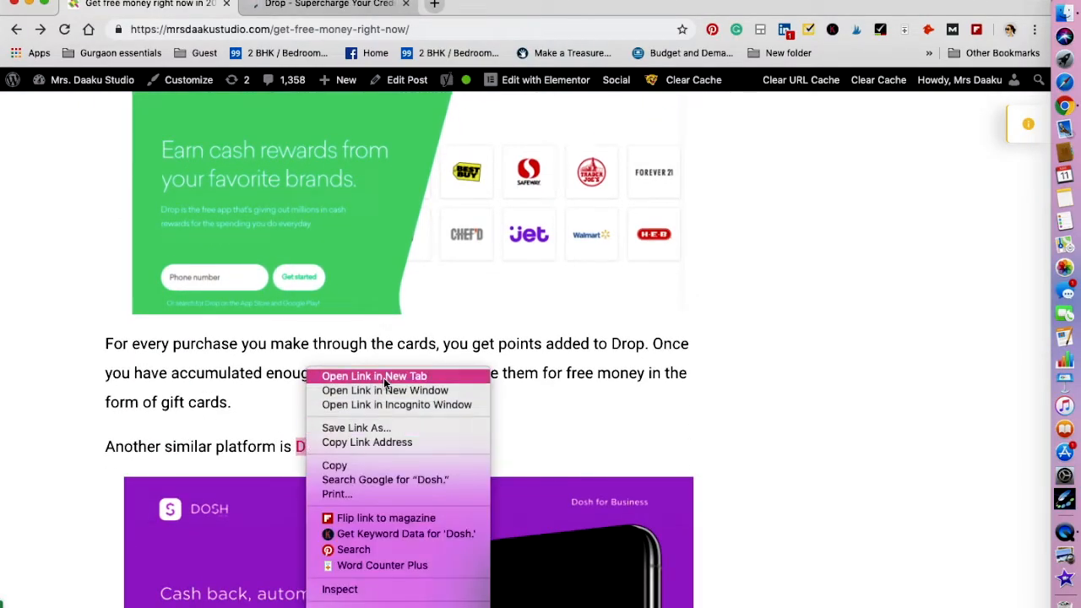
{"action": "left_click", "coordinate": [375, 376]}
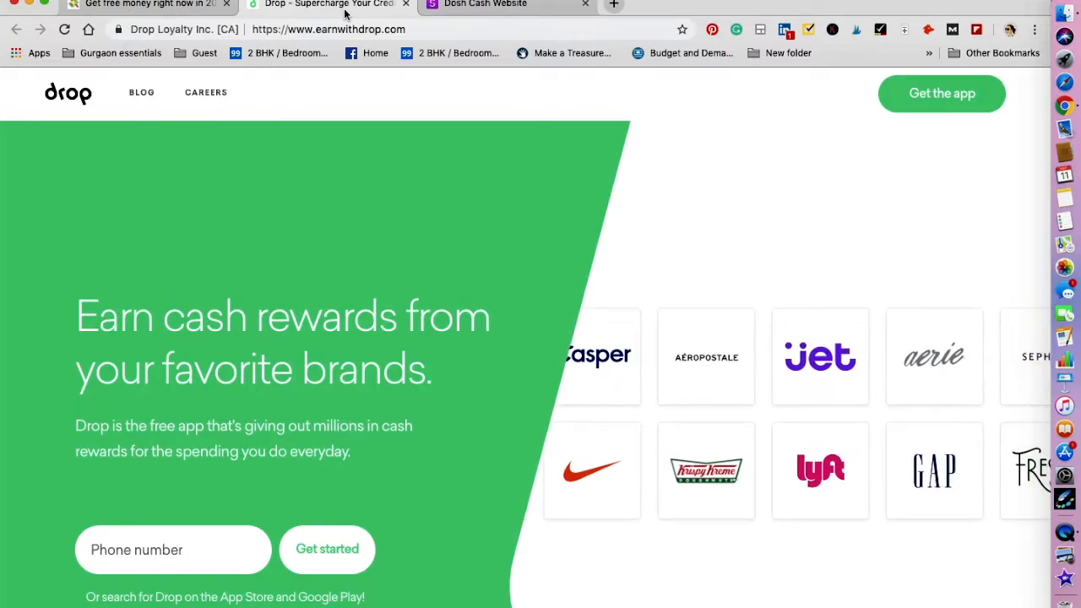
Look over the Dosh and Drop tabs, then scroll toward Smart Panel
{"action": "left_click", "coordinate": [484, 5]}
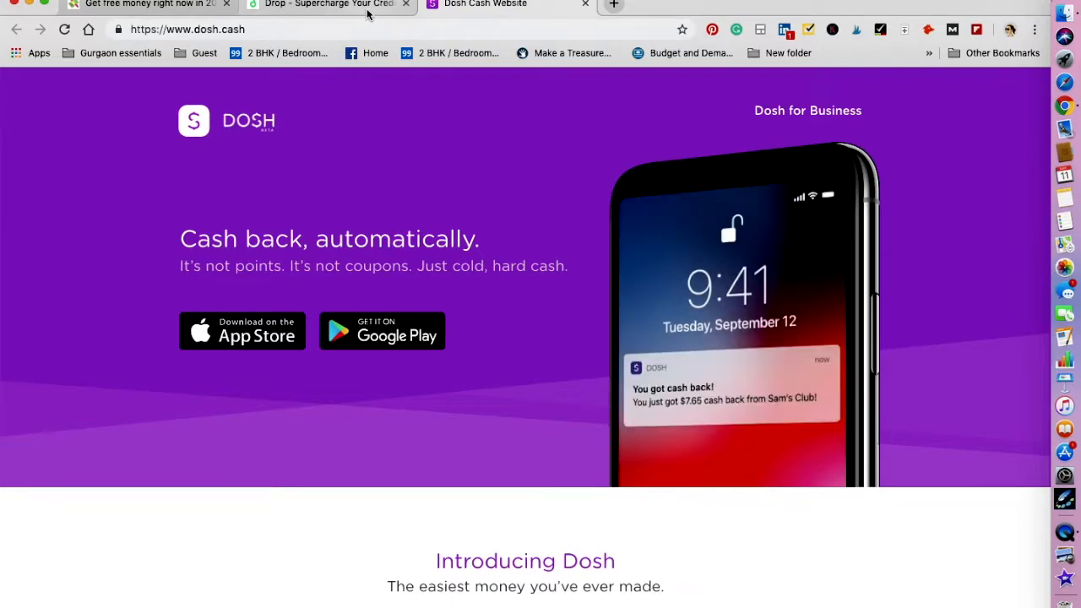
{"action": "left_click", "coordinate": [329, 5]}
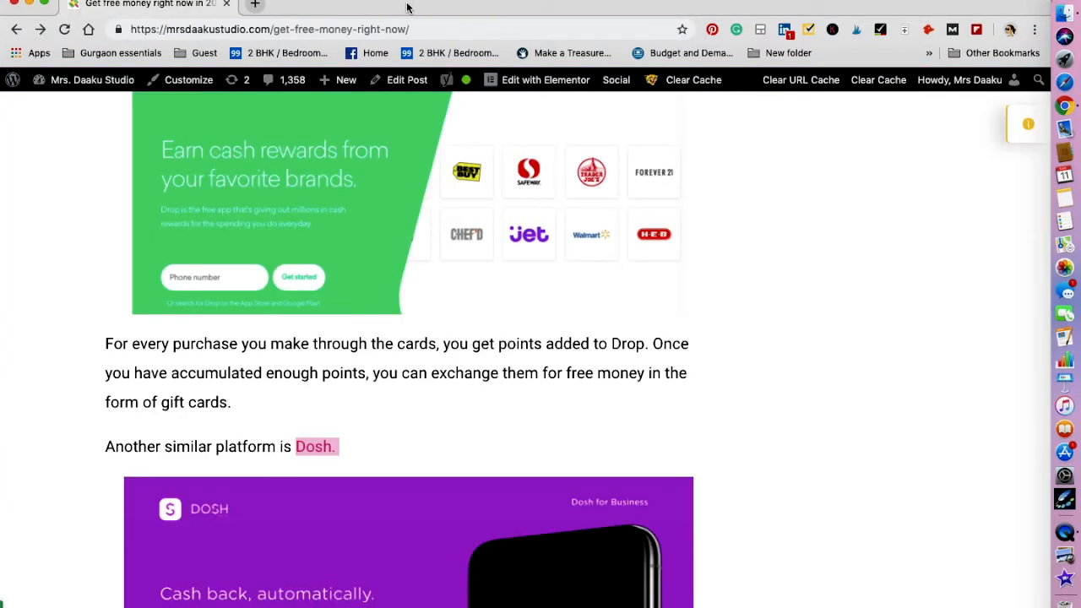
{"action": "scroll", "scroll_direction": "down", "scroll_amount": 3}
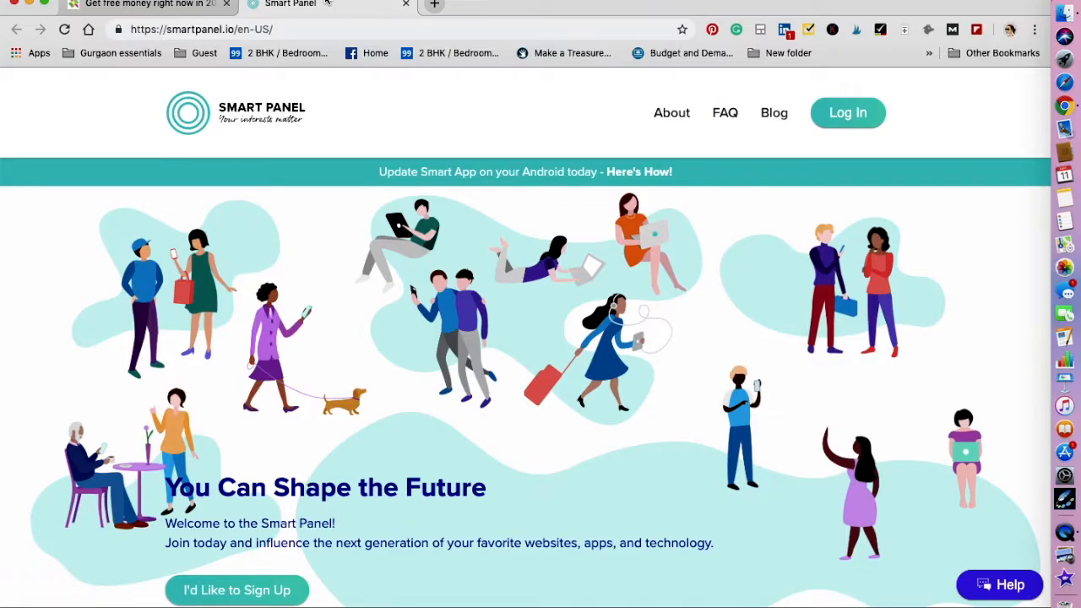
Scroll Smart Panel's homepage down to How You Earn, showing monthly rewards and loyalty bonuses
{"action": "scroll", "scroll_direction": "down", "scroll_amount": 3}
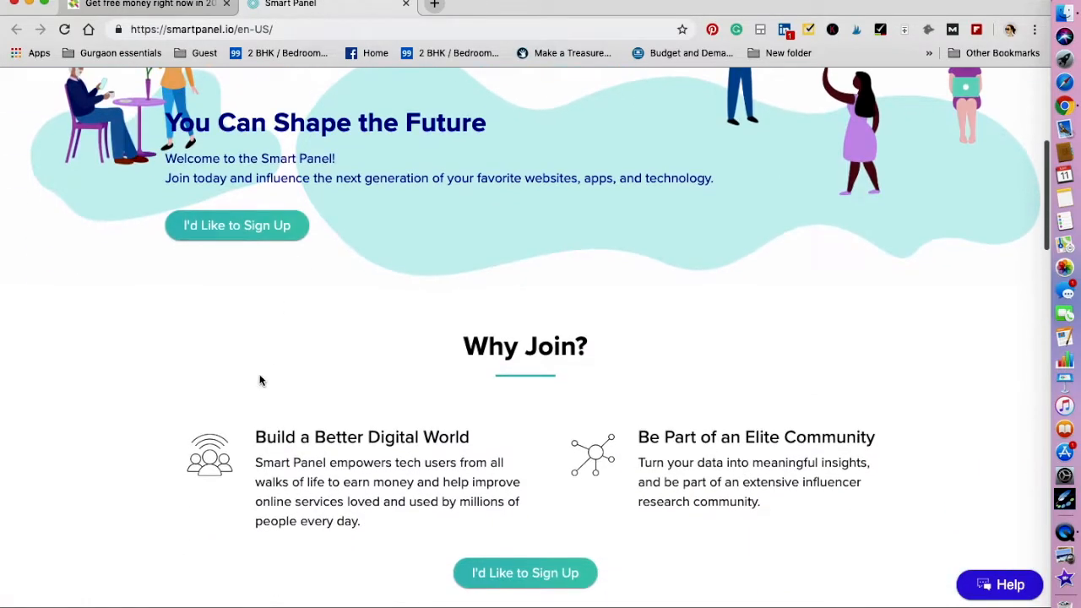
{"action": "scroll", "scroll_direction": "down", "scroll_amount": 3}
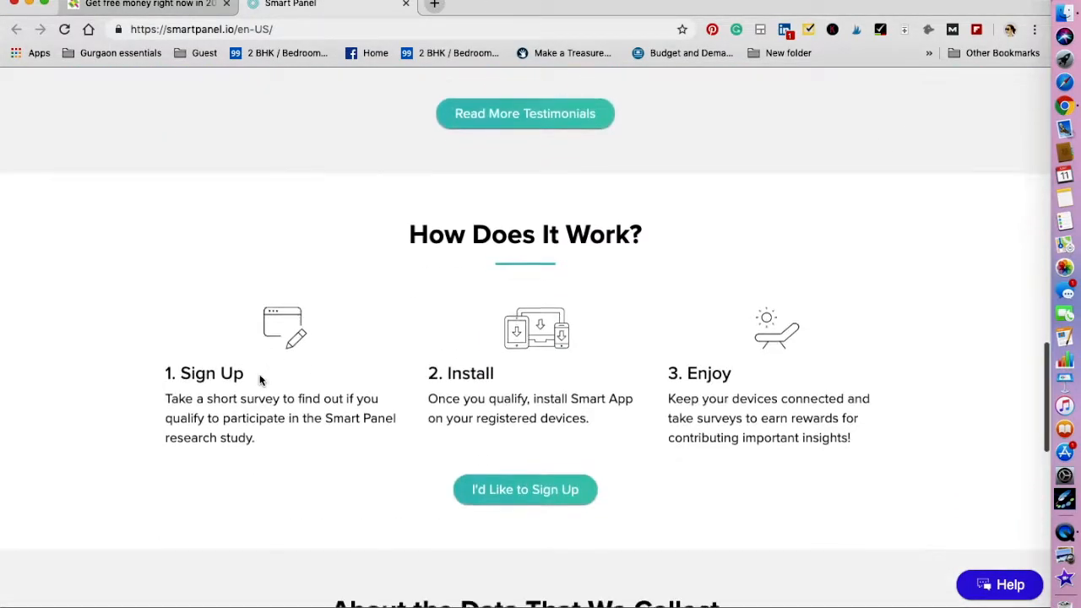
{"action": "scroll", "scroll_direction": "down", "scroll_amount": 3}
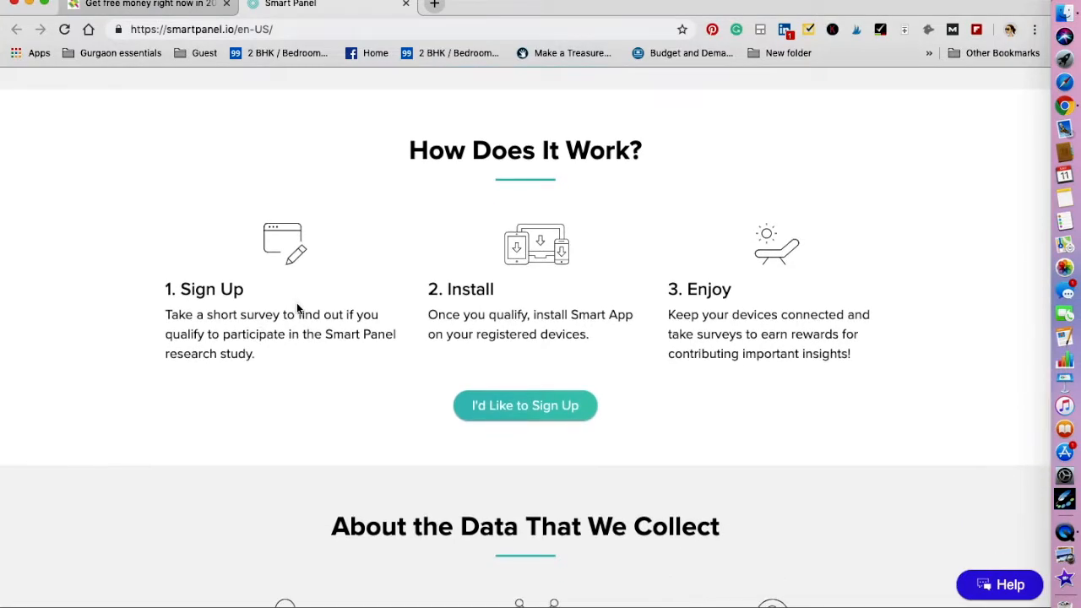
{"action": "mouse_move", "coordinate": [287, 356]}
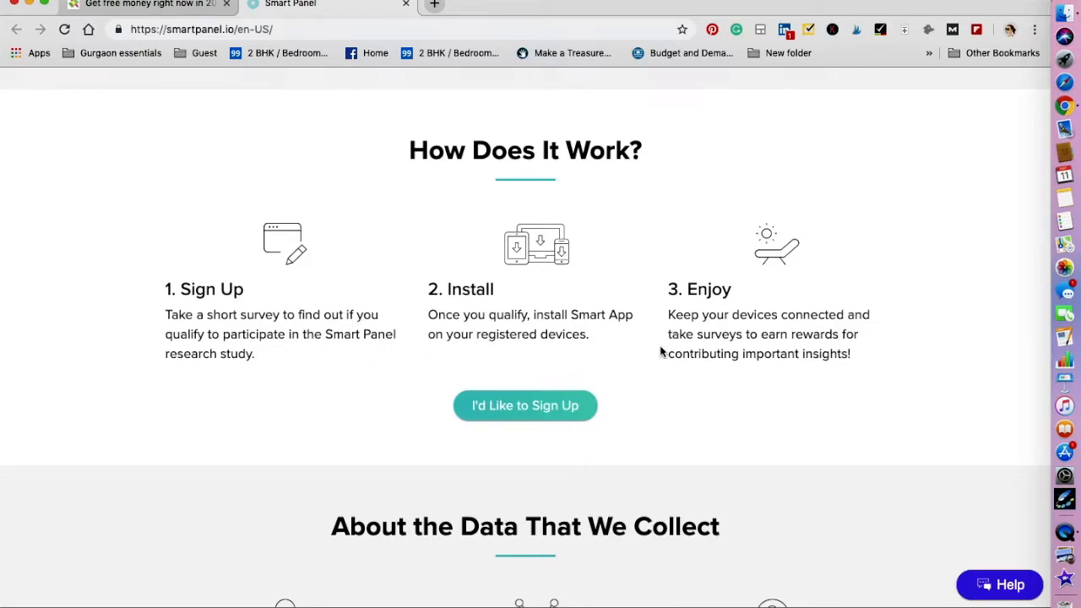
{"action": "mouse_move", "coordinate": [653, 355]}
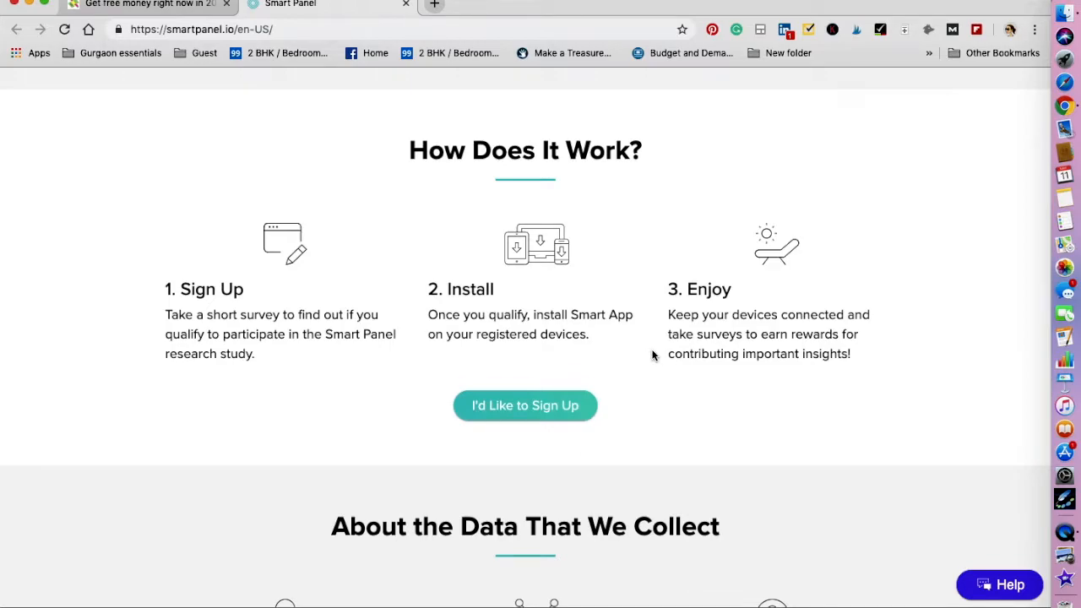
{"action": "scroll", "scroll_direction": "down", "scroll_amount": 3}
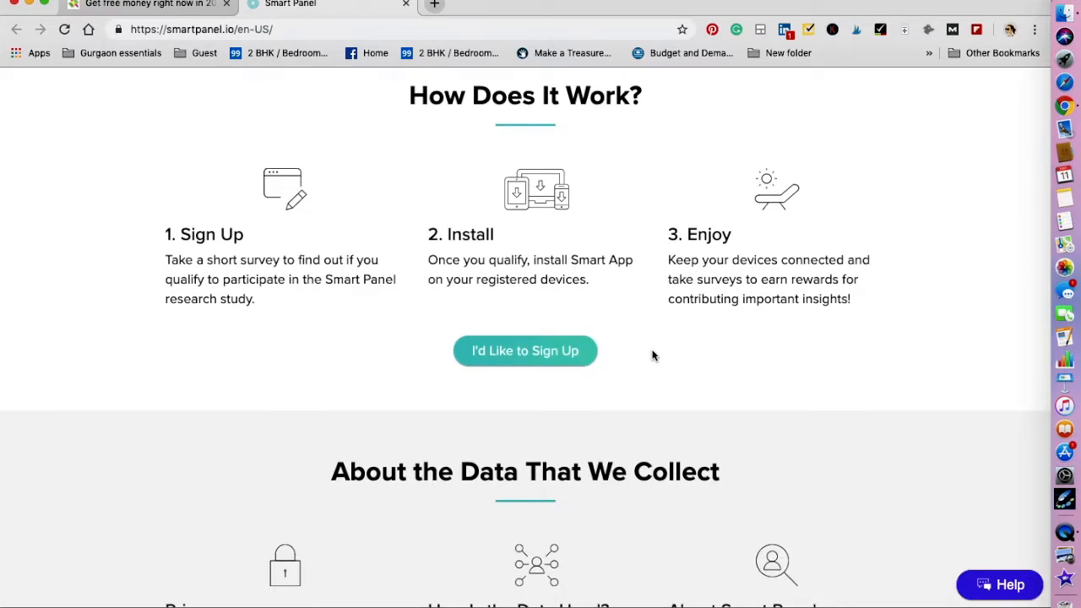
{"action": "scroll", "scroll_direction": "down", "scroll_amount": 3}
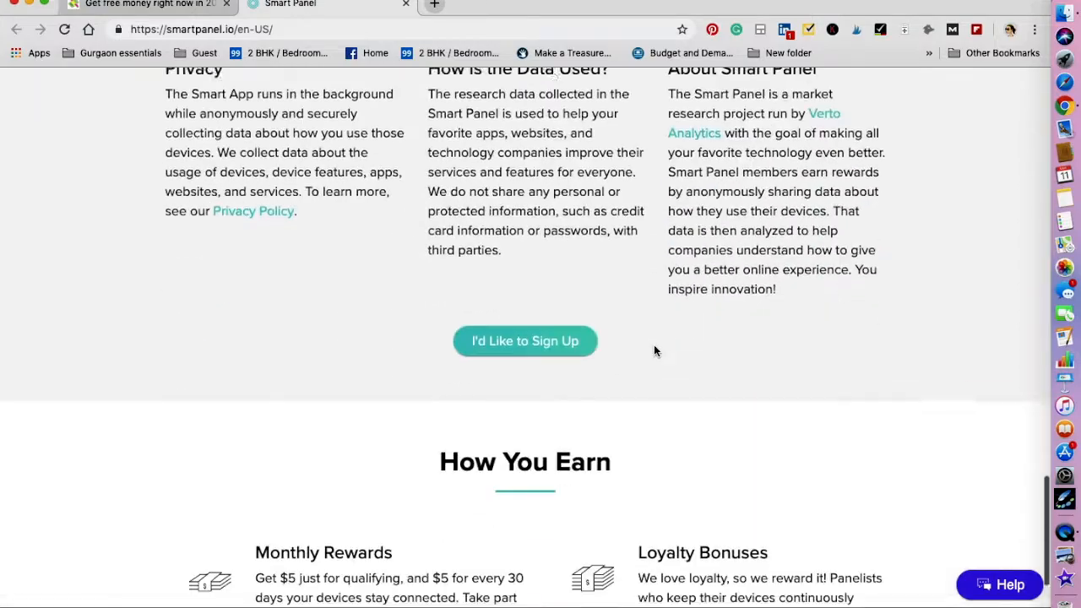
{"action": "scroll", "scroll_direction": "down", "scroll_amount": 3}
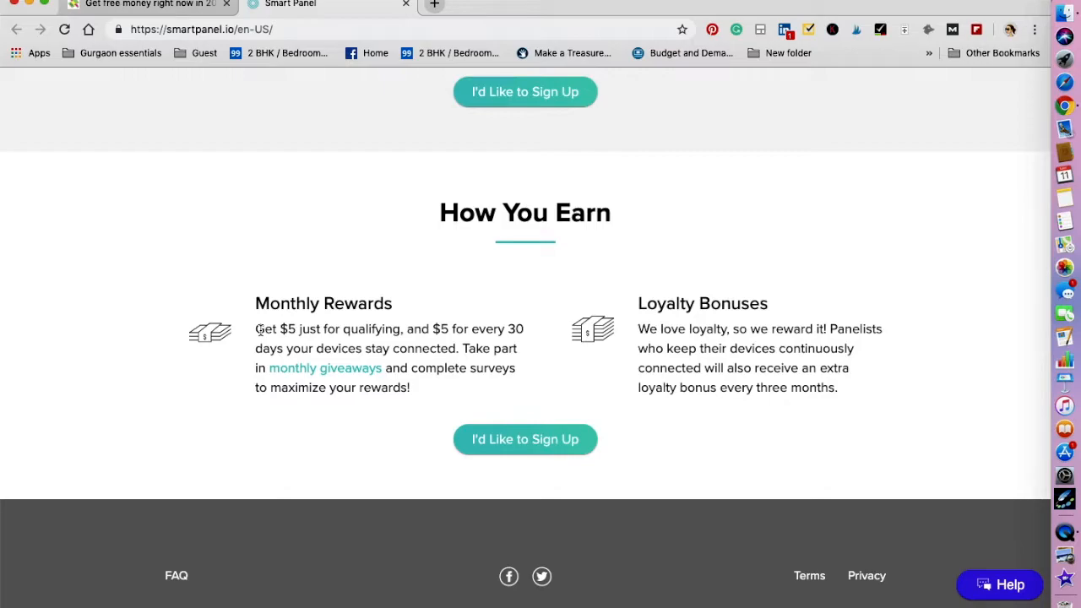
{"action": "mouse_move", "coordinate": [686, 343]}
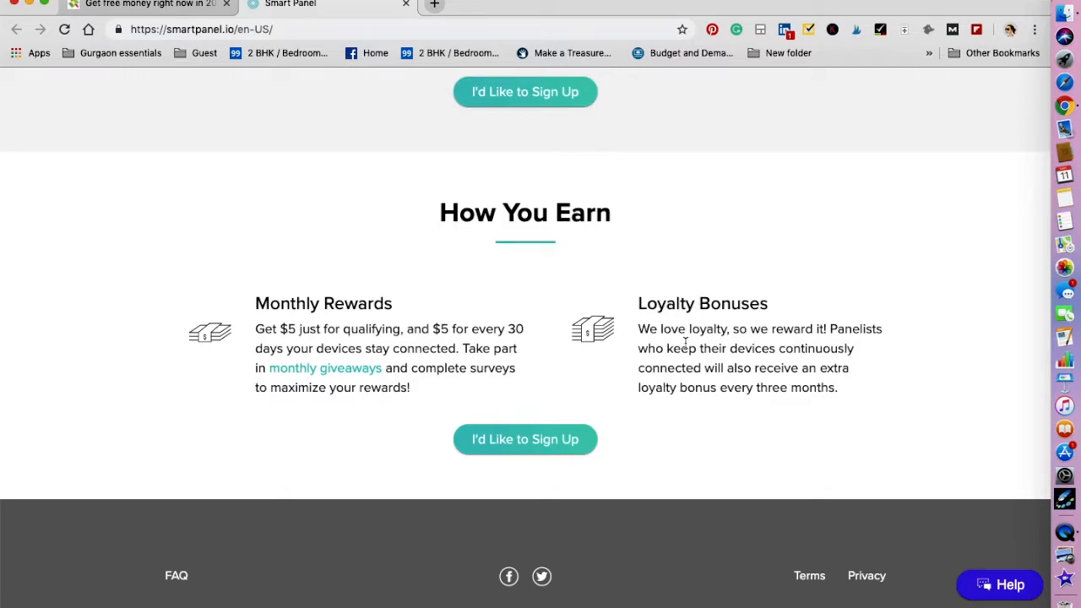
{"action": "mouse_move", "coordinate": [454, 453]}
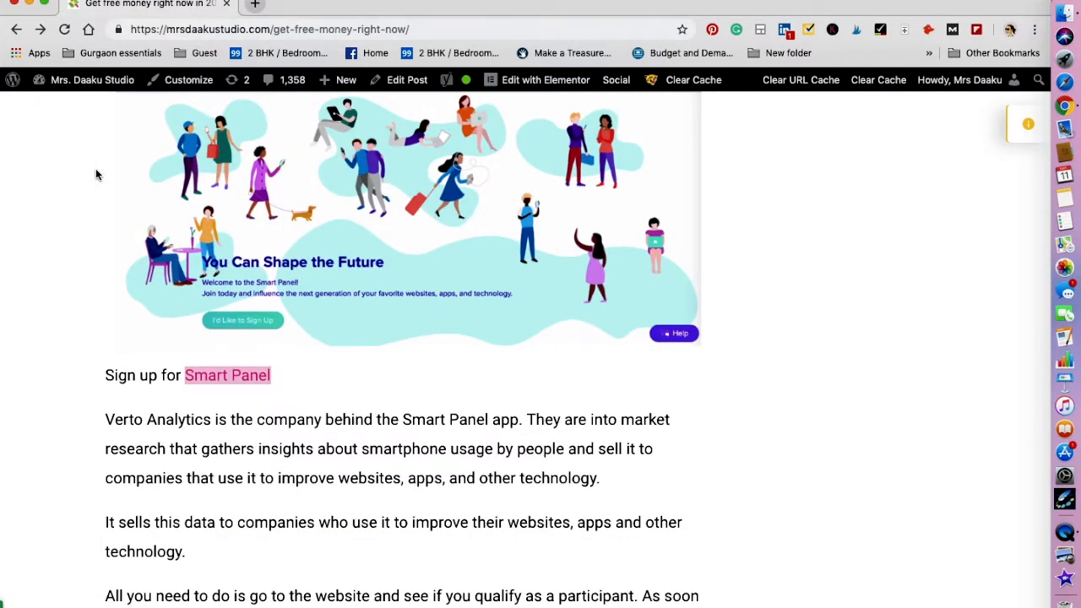
Scroll the blog post to #7 and follow the Small Business Knowledge Center link
{"action": "scroll", "scroll_direction": "down", "scroll_amount": 3}
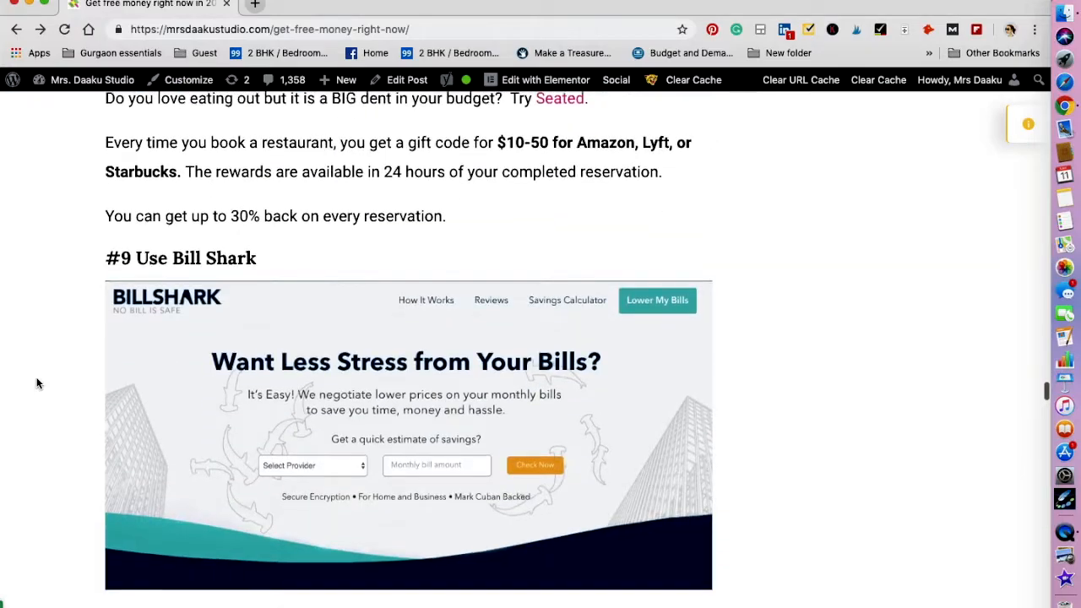
{"action": "scroll", "scroll_direction": "up", "scroll_amount": 3}
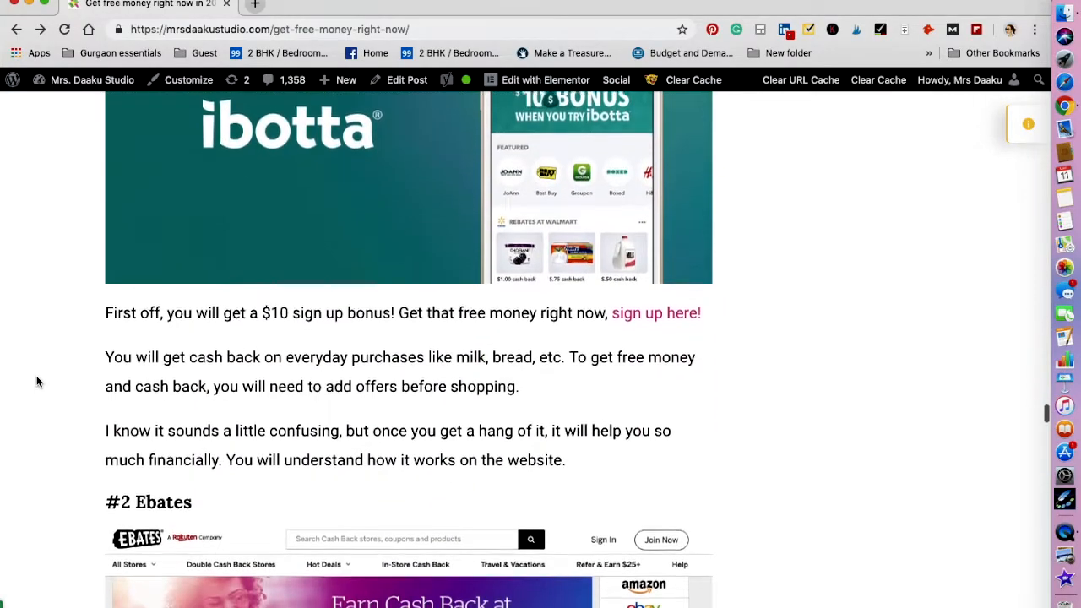
{"action": "scroll", "scroll_direction": "down", "scroll_amount": 3}
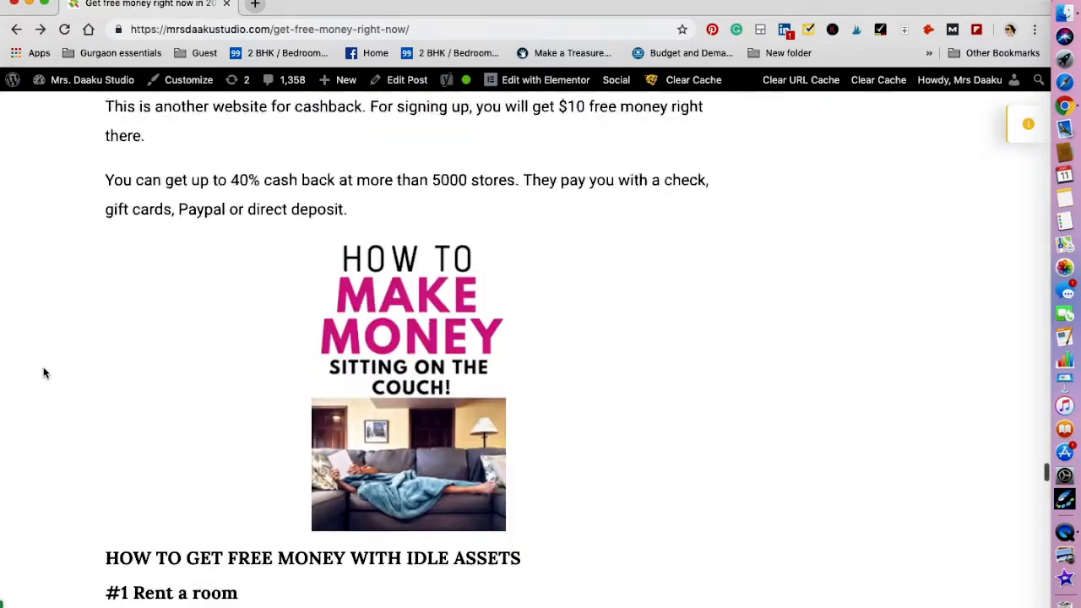
{"action": "scroll", "scroll_direction": "down", "scroll_amount": 3}
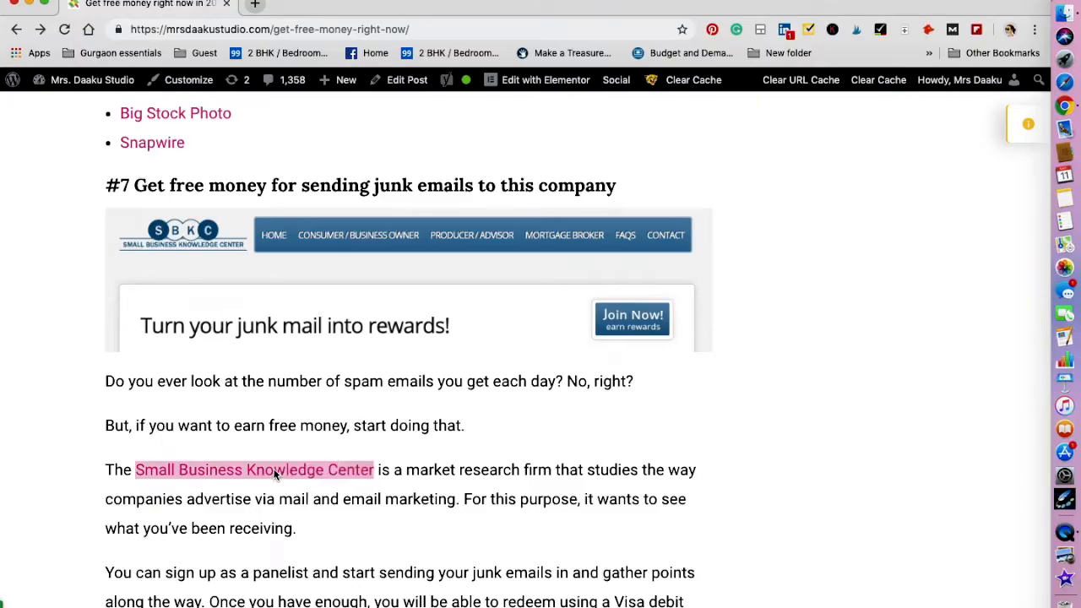
{"action": "left_click", "coordinate": [253, 469]}
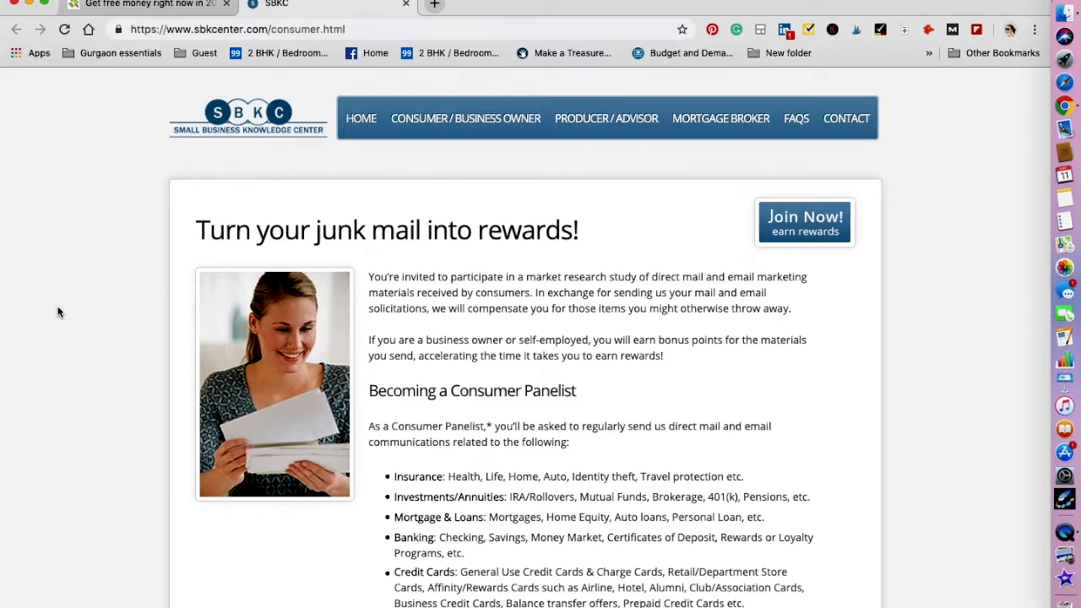
{"action": "scroll", "scroll_direction": "down", "scroll_amount": 3}
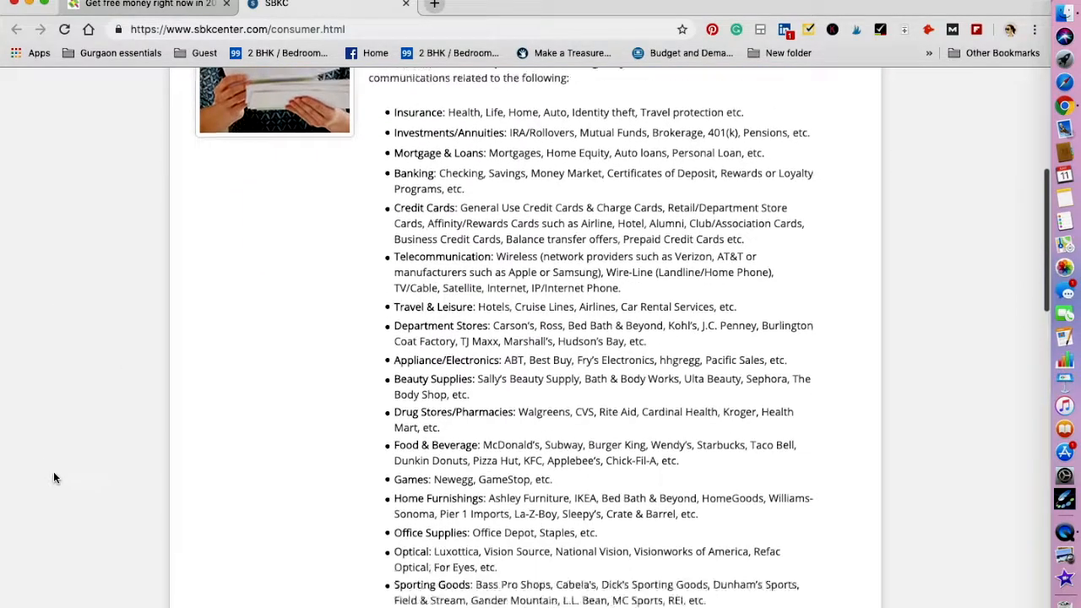
{"action": "scroll", "scroll_direction": "down", "scroll_amount": 3}
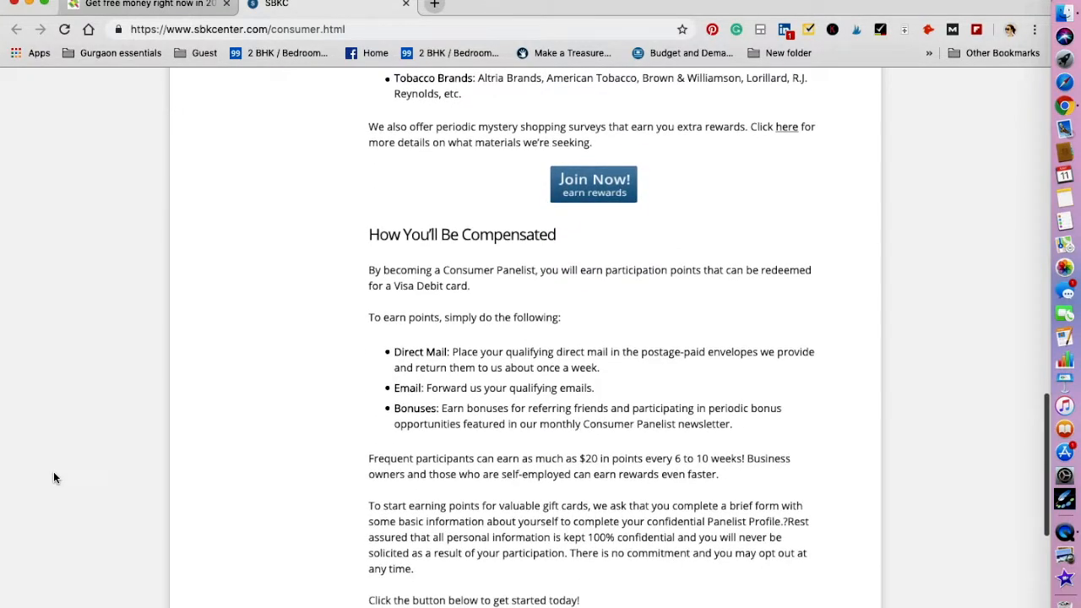
{"action": "scroll", "scroll_direction": "down", "scroll_amount": 3}
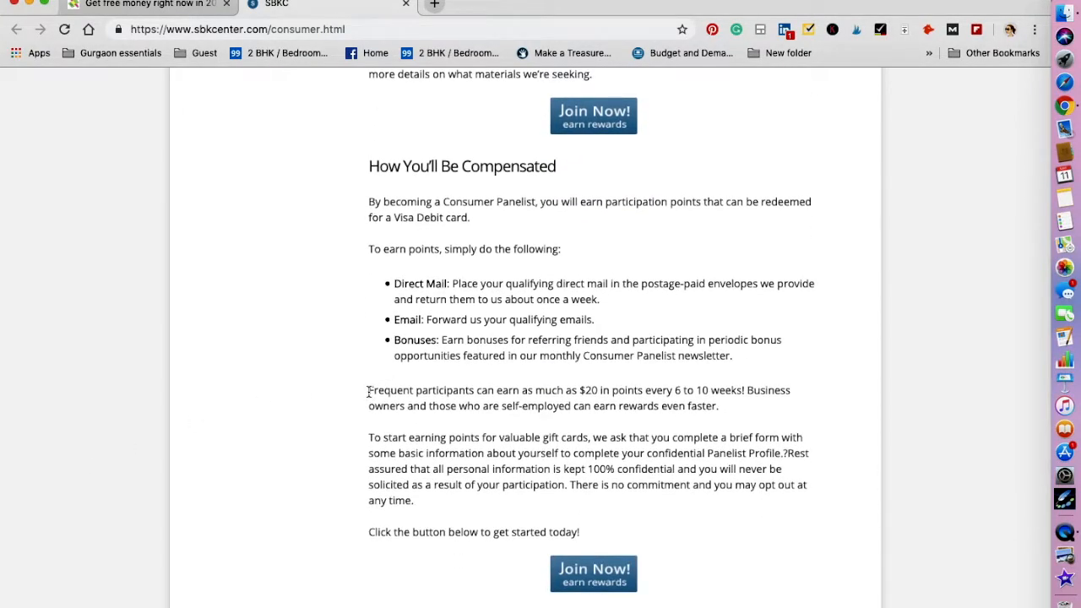
{"action": "left_click_drag", "start_coordinate": [367, 389], "coordinate": [671, 390]}
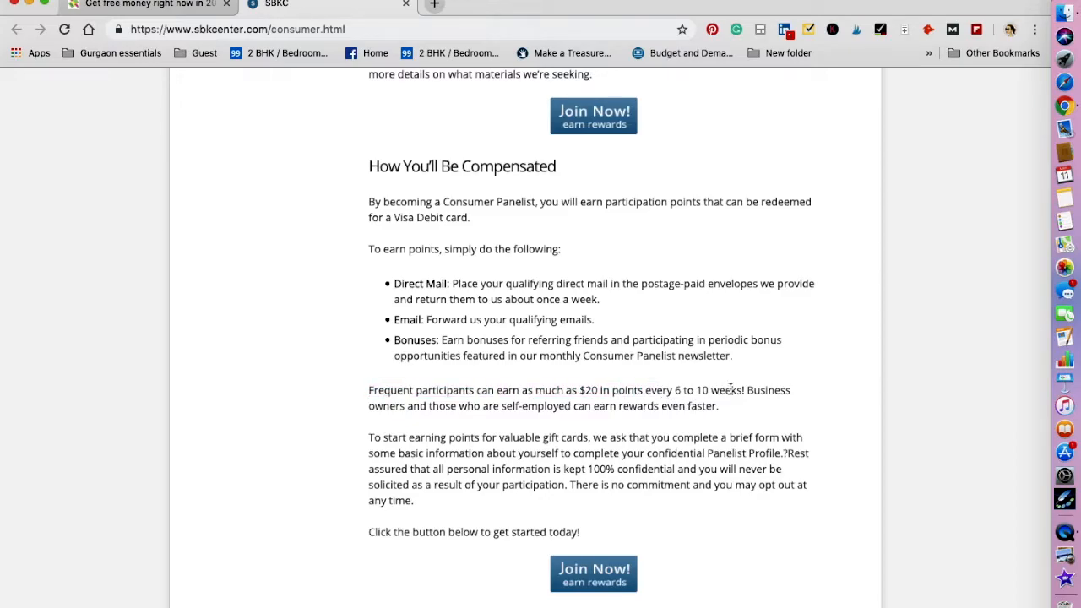
{"action": "mouse_move", "coordinate": [532, 407]}
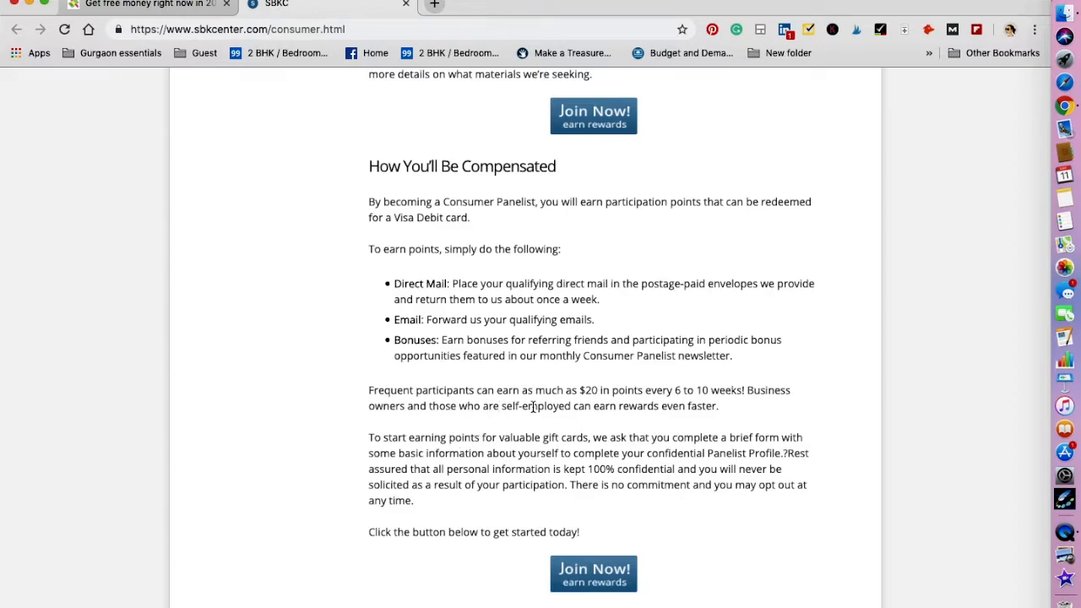
{"action": "mouse_move", "coordinate": [601, 406]}
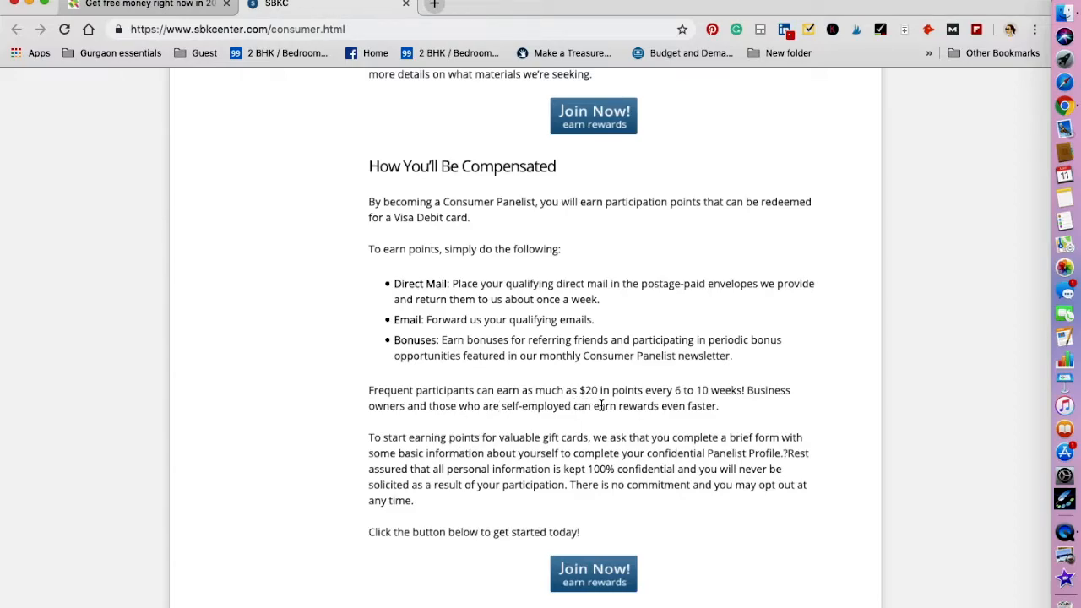
{"action": "scroll", "scroll_direction": "down", "scroll_amount": 3}
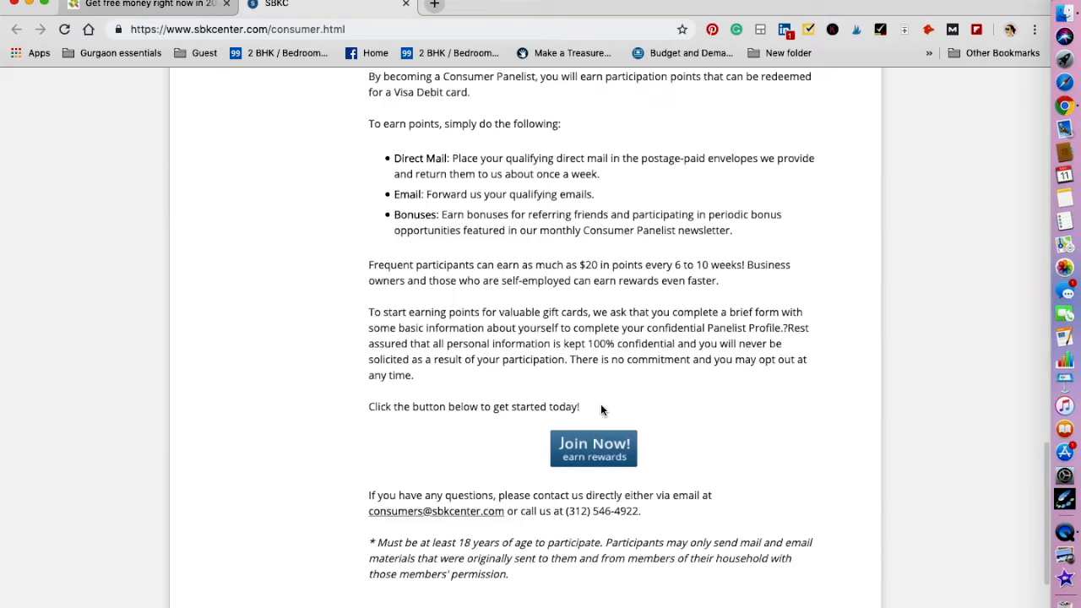
{"action": "scroll", "scroll_direction": "up", "scroll_amount": 3}
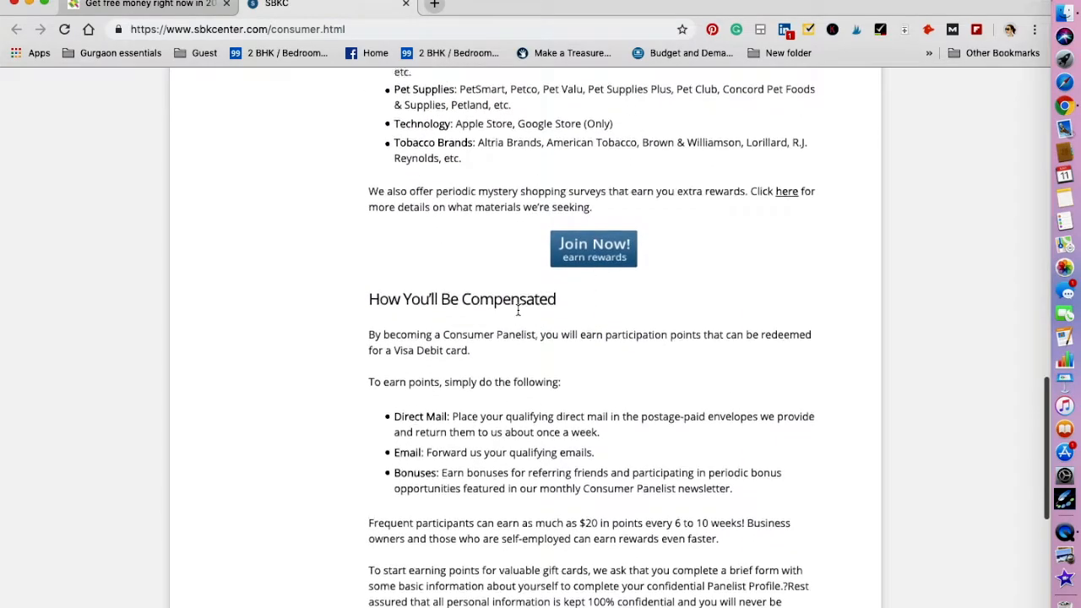